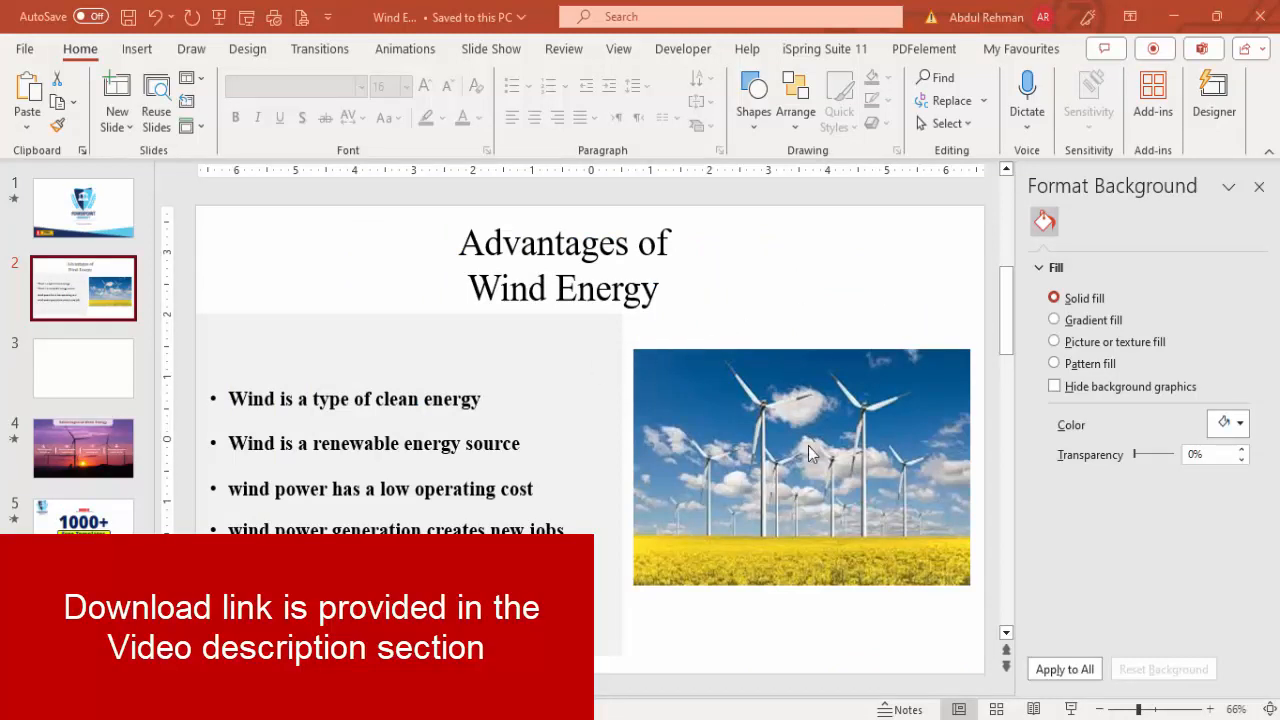
{"action": "mouse_move", "coordinate": [840, 400]}
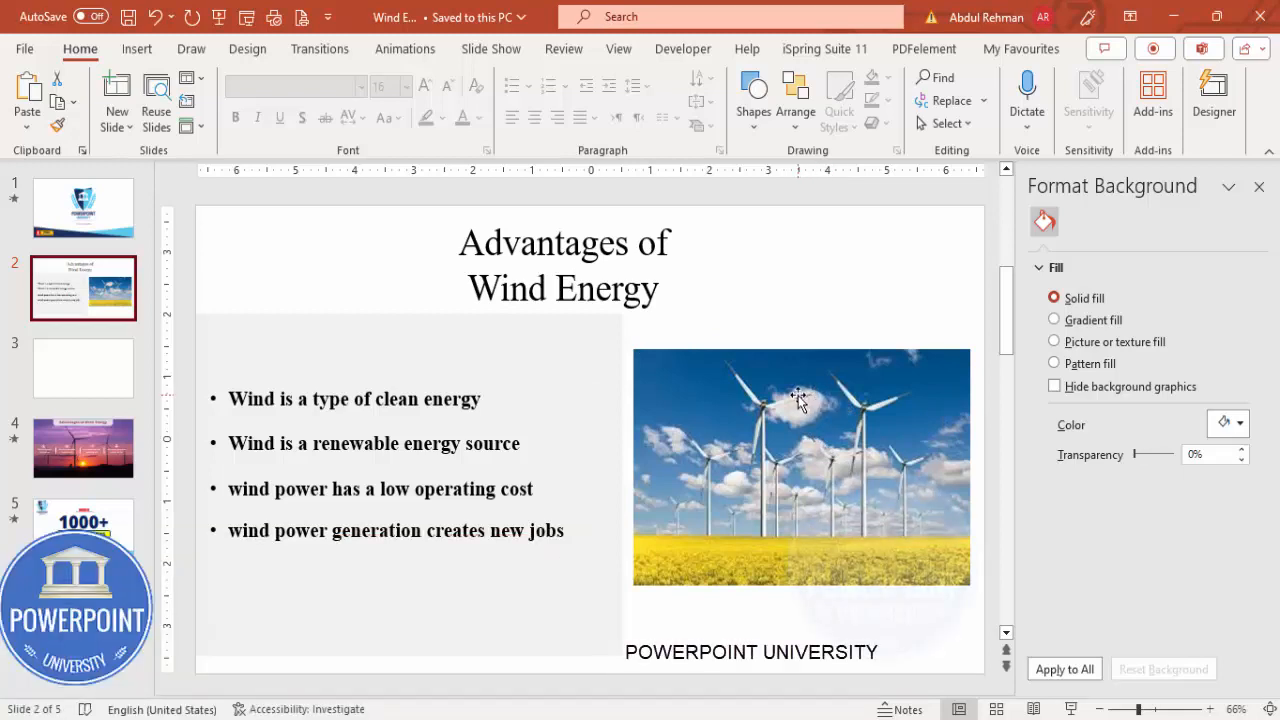
{"action": "mouse_move", "coordinate": [1264, 404]}
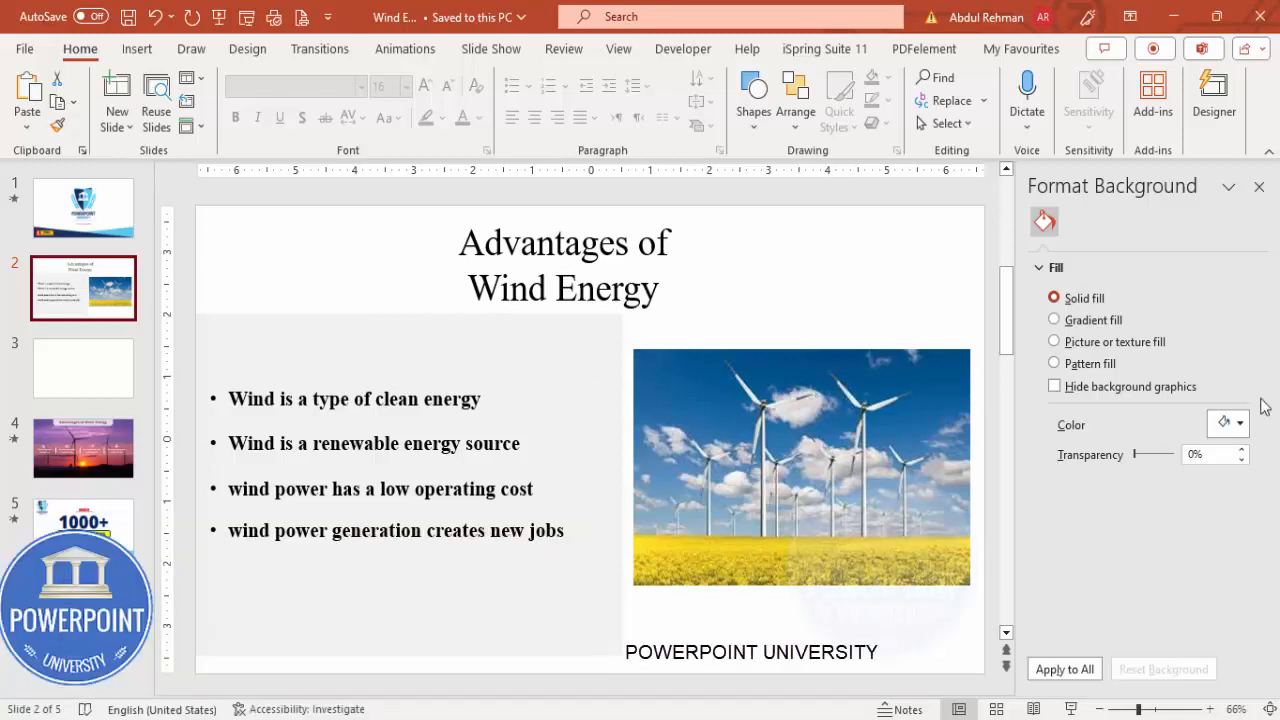
- Switch from the wind energy bullet slide to the blank third slide
{"action": "left_click", "coordinate": [84, 368]}
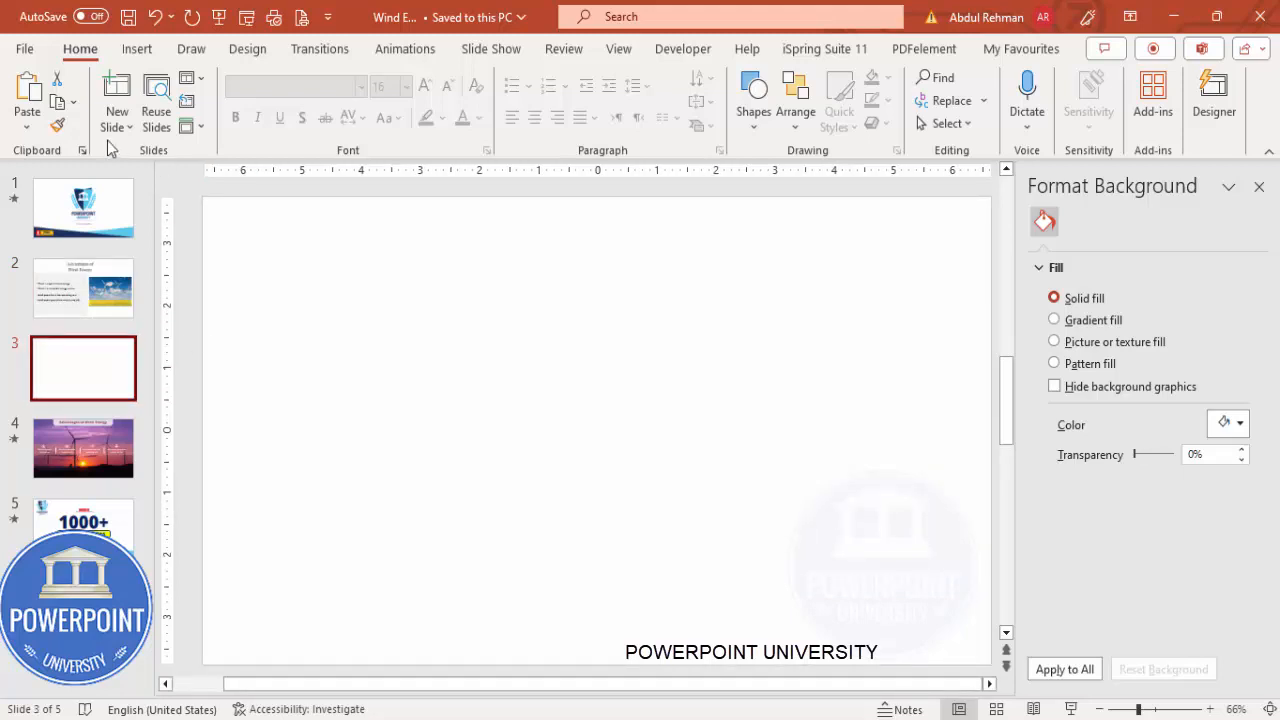
- Insert the wind turbine sunset stock video found by searching 'energy' onto the slide
{"action": "left_click", "coordinate": [136, 48]}
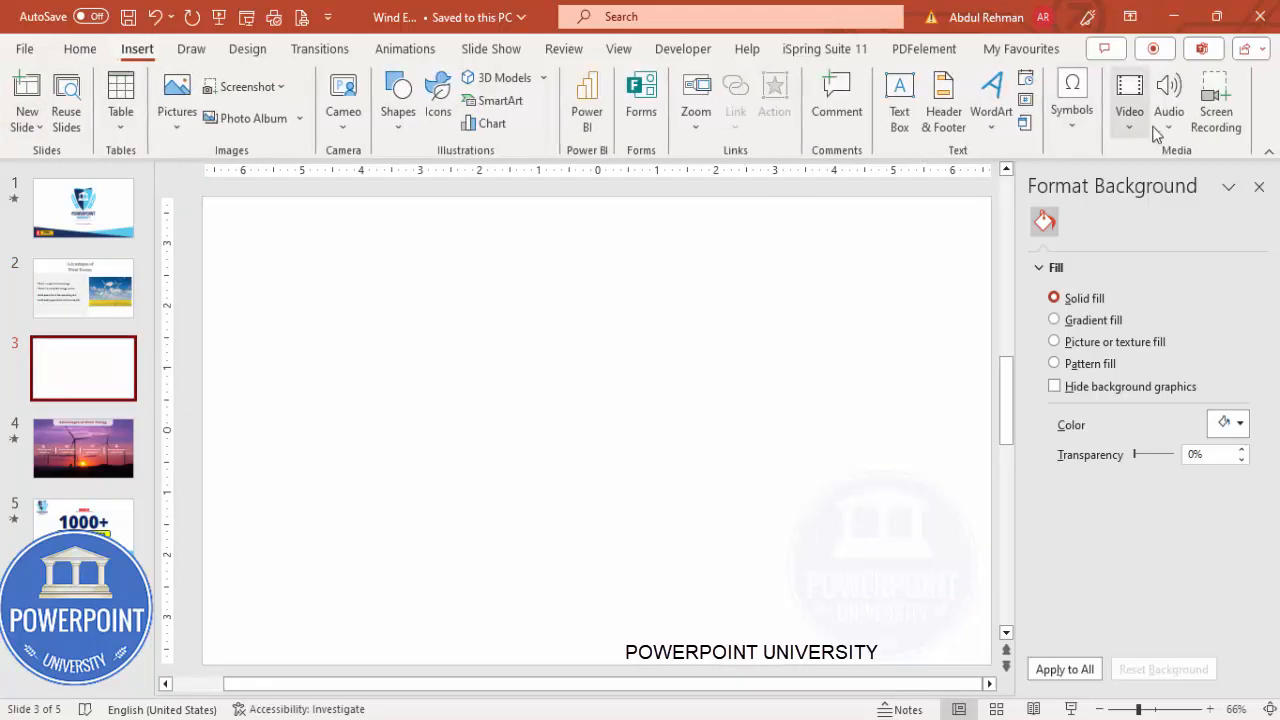
{"action": "left_click", "coordinate": [1128, 100]}
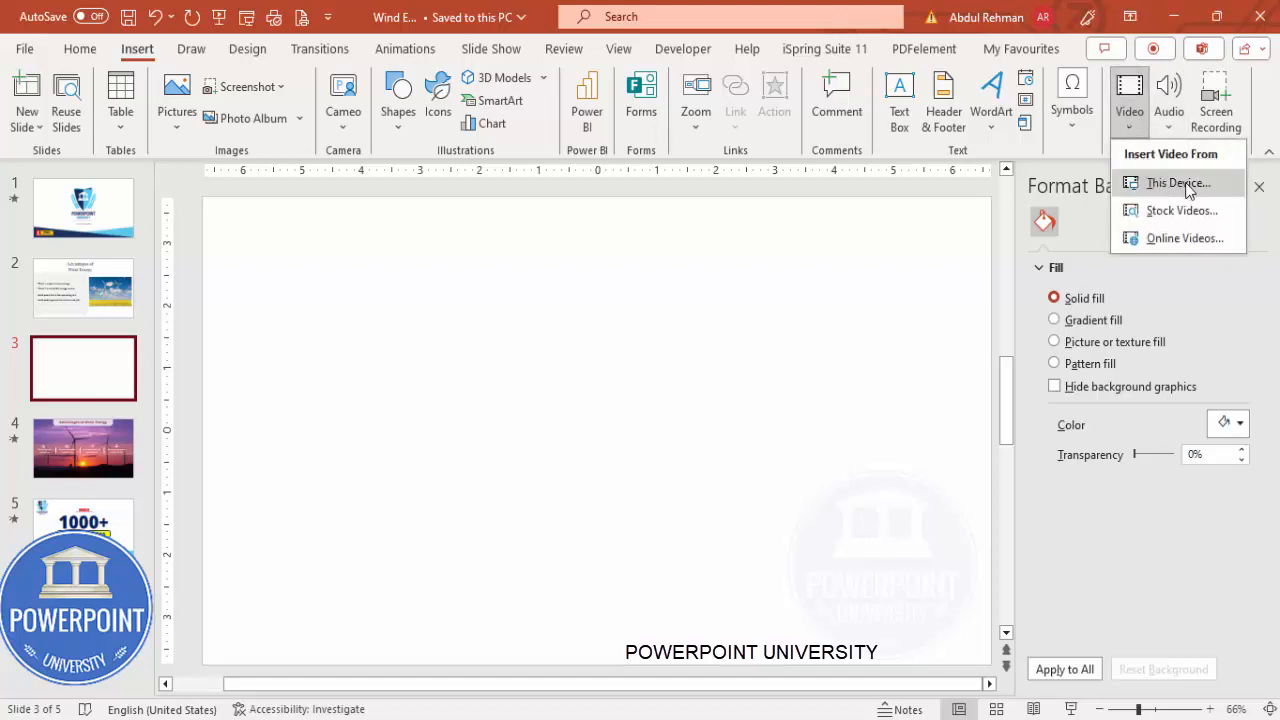
{"action": "mouse_move", "coordinate": [1176, 184]}
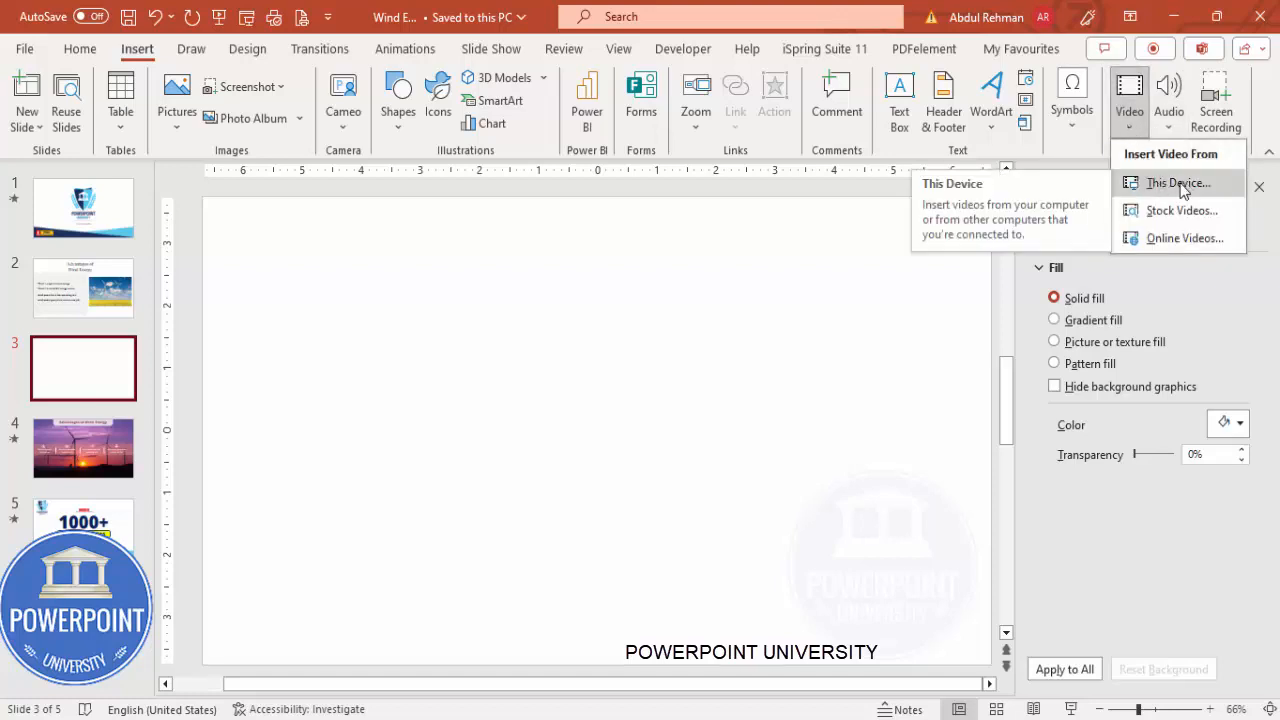
{"action": "mouse_move", "coordinate": [1180, 210]}
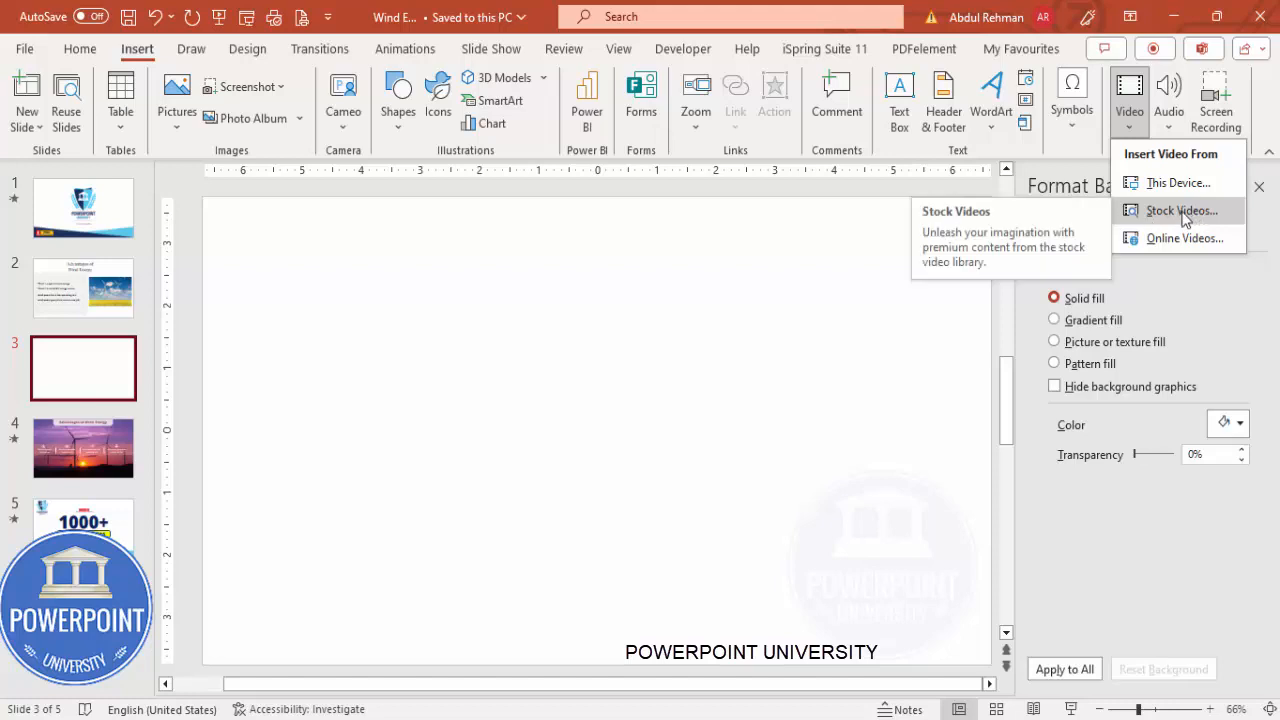
{"action": "left_click", "coordinate": [1180, 210]}
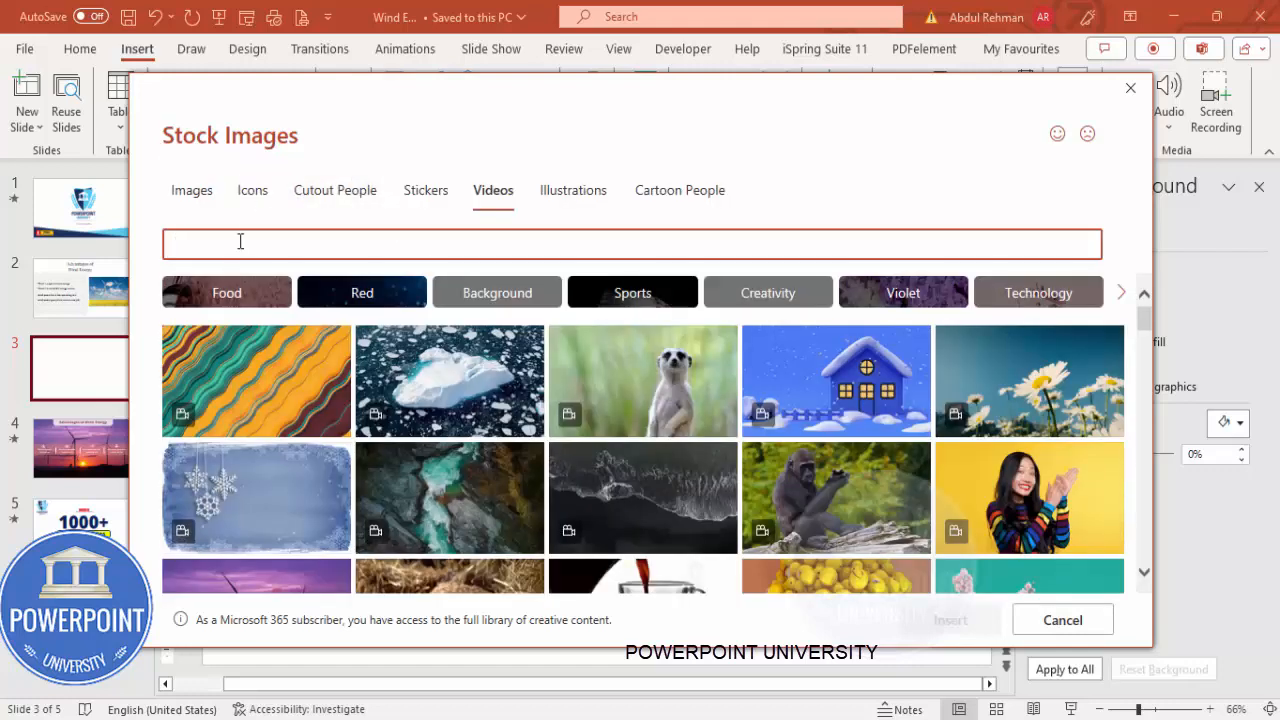
{"action": "type", "text": "energy"}
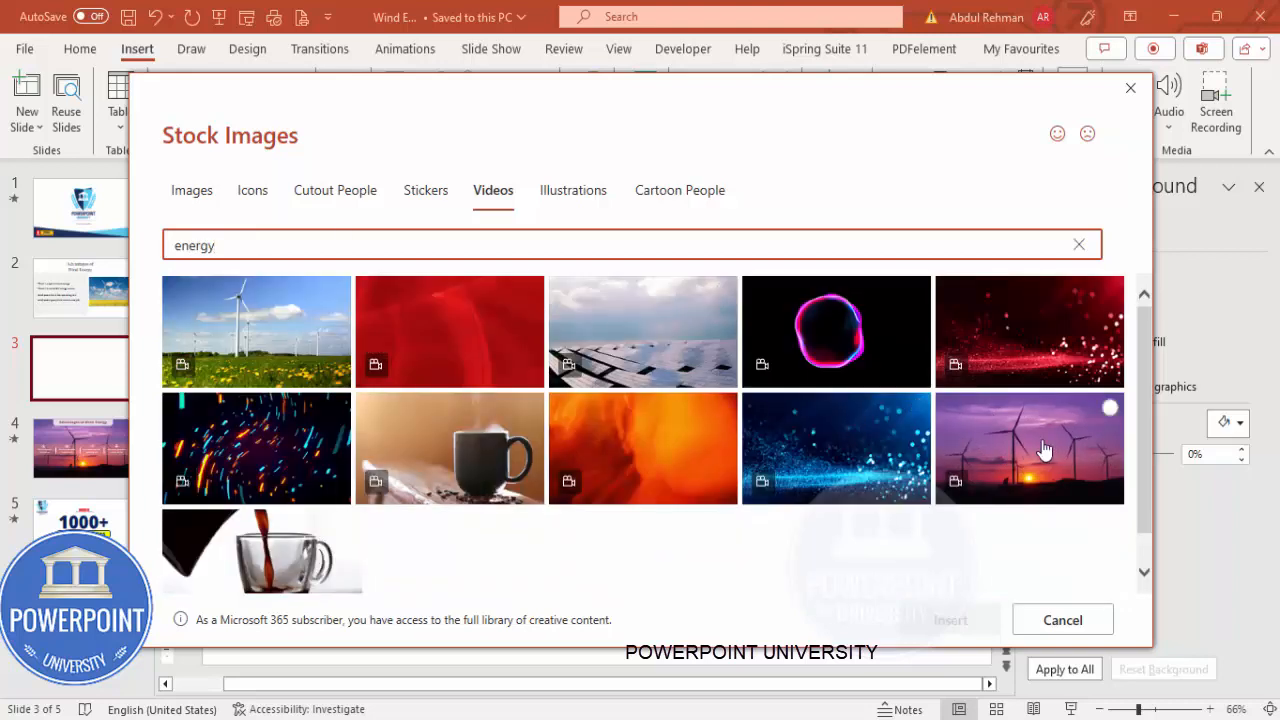
{"action": "left_click", "coordinate": [1028, 448]}
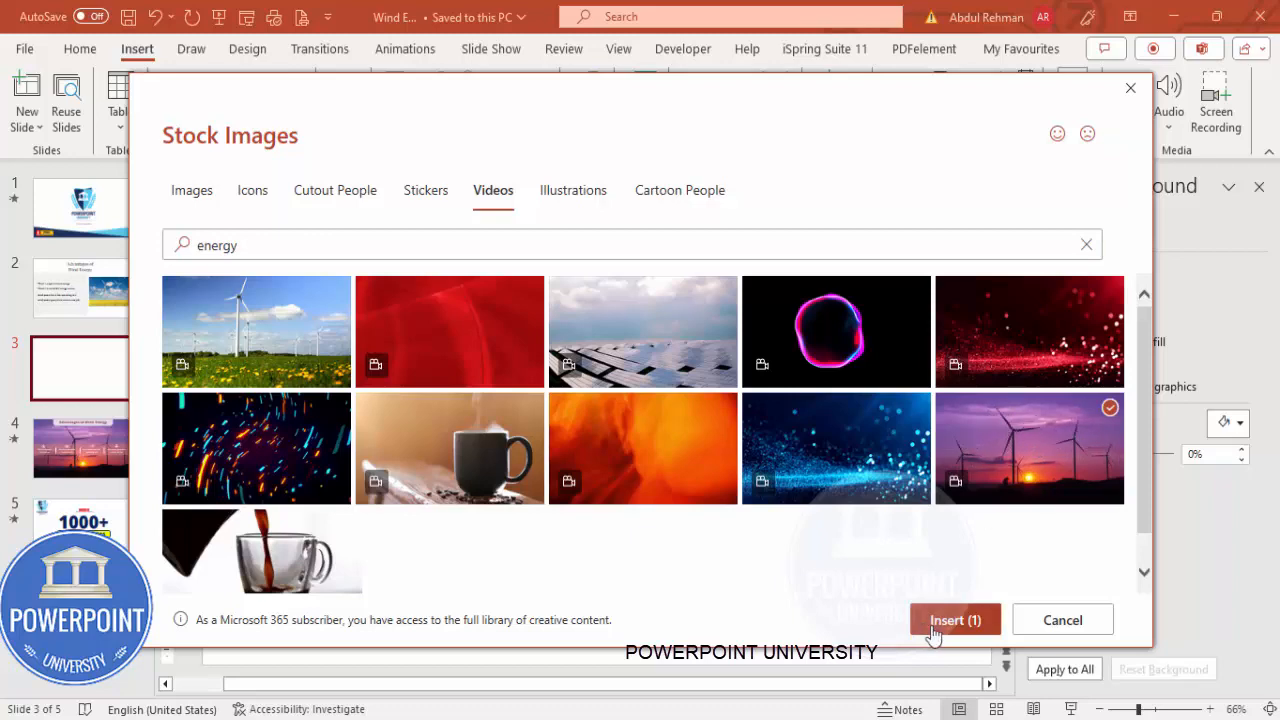
{"action": "left_click", "coordinate": [954, 620]}
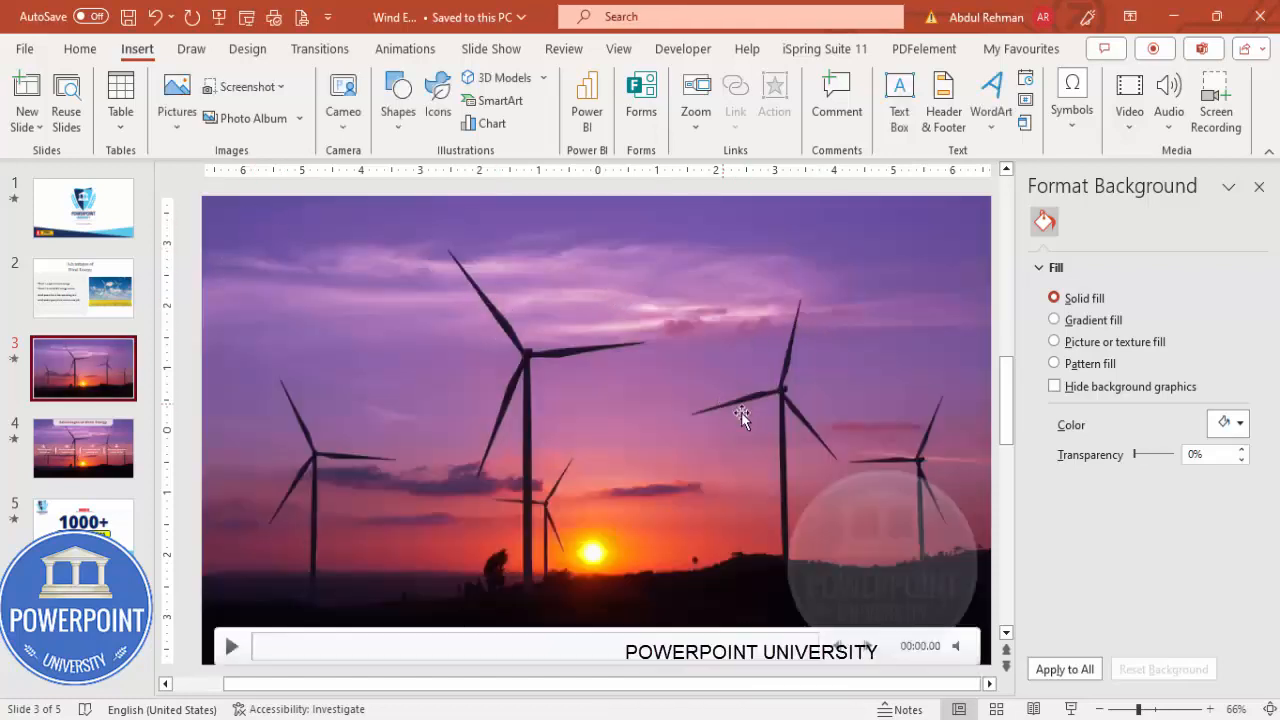
{"action": "mouse_move", "coordinate": [620, 418]}
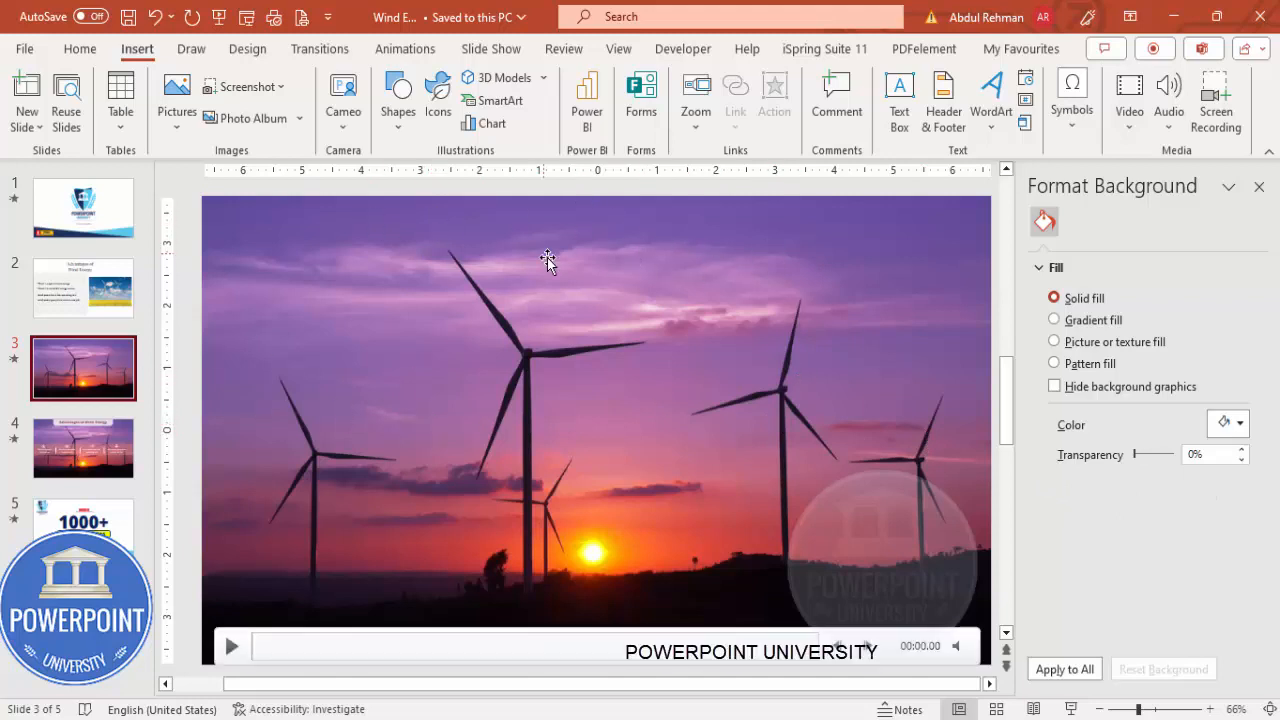
- Add a title text box reading 'Advantages of Wind Energy' at the top of the video slide
{"action": "left_click", "coordinate": [84, 288]}
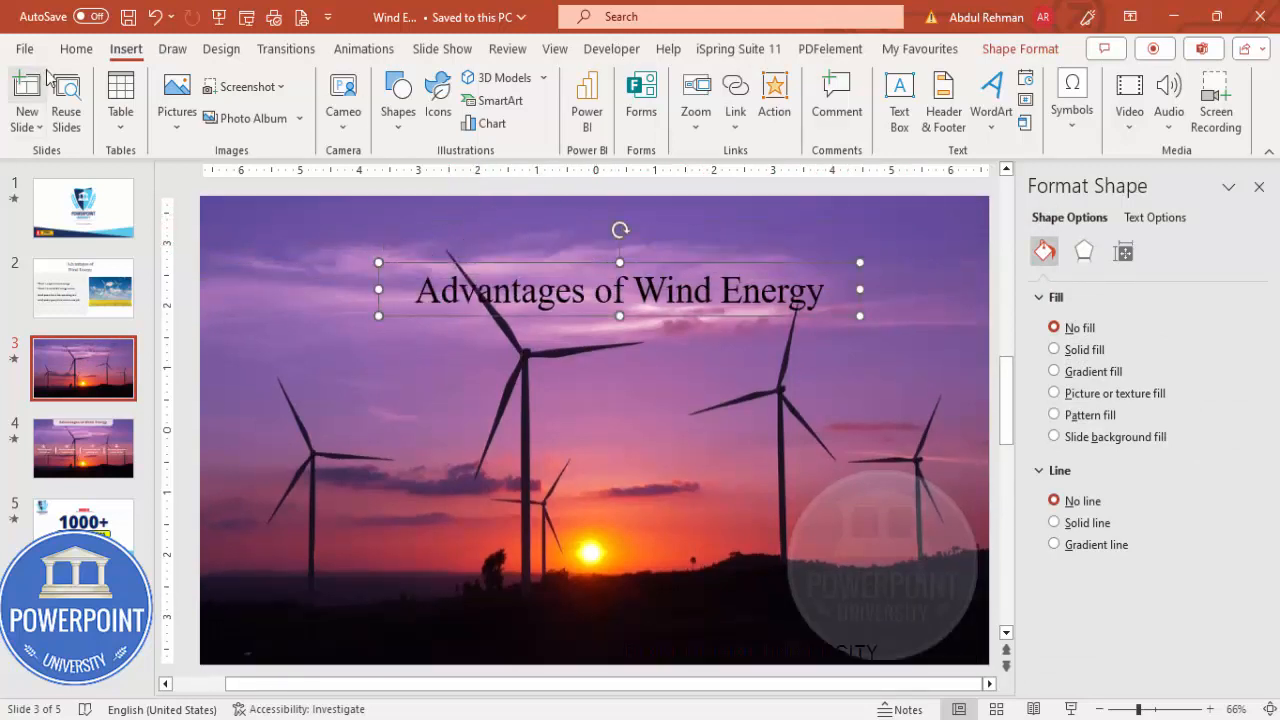
- Place a rounded rectangle with more rounded corners, no outline and a translucent light fill behind the title
{"action": "left_click", "coordinate": [398, 96]}
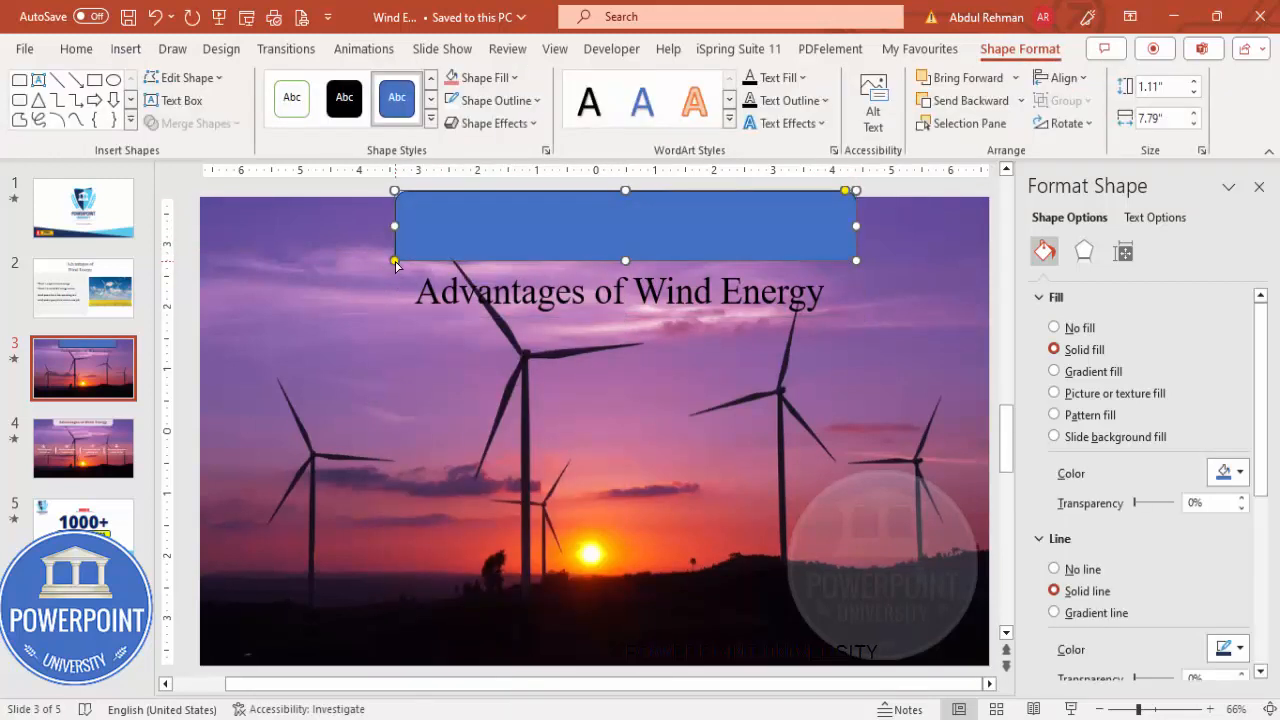
{"action": "left_click_drag", "start_coordinate": [396, 262], "coordinate": [428, 260]}
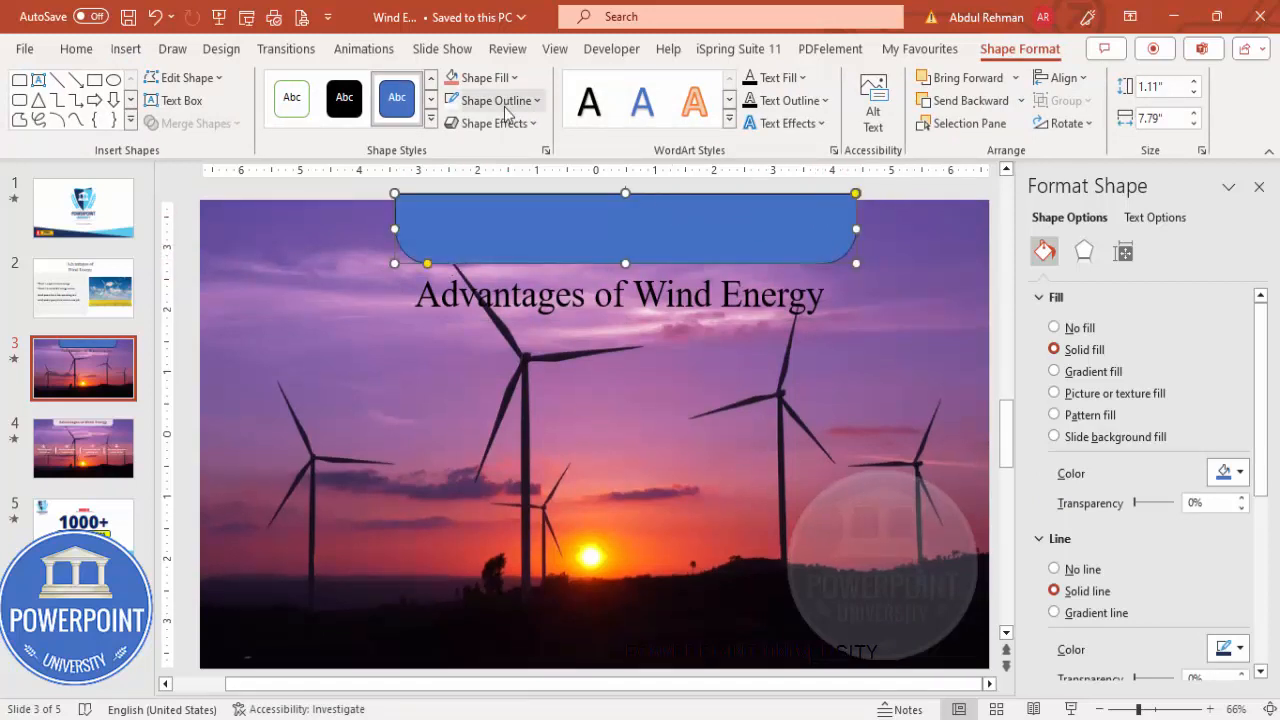
{"action": "left_click", "coordinate": [1054, 568]}
{"action": "type", "text": "20"}
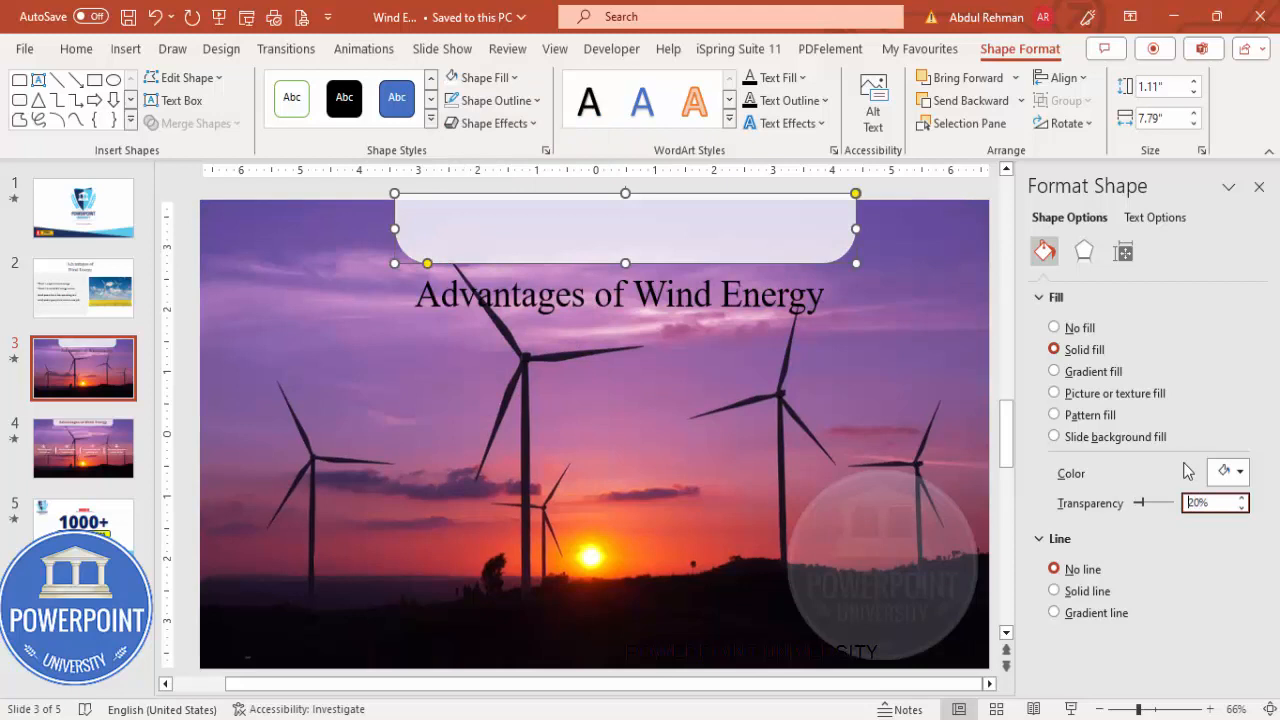
{"action": "left_click", "coordinate": [1060, 78]}
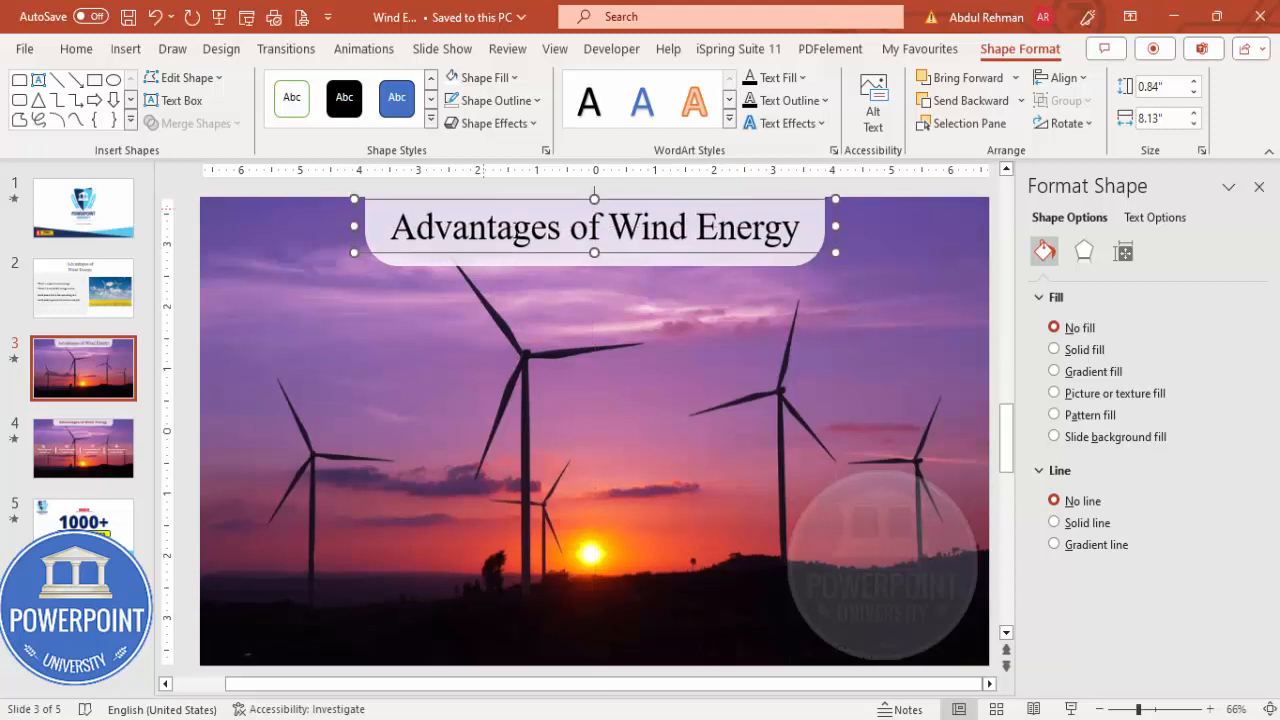
{"action": "left_click", "coordinate": [84, 288]}
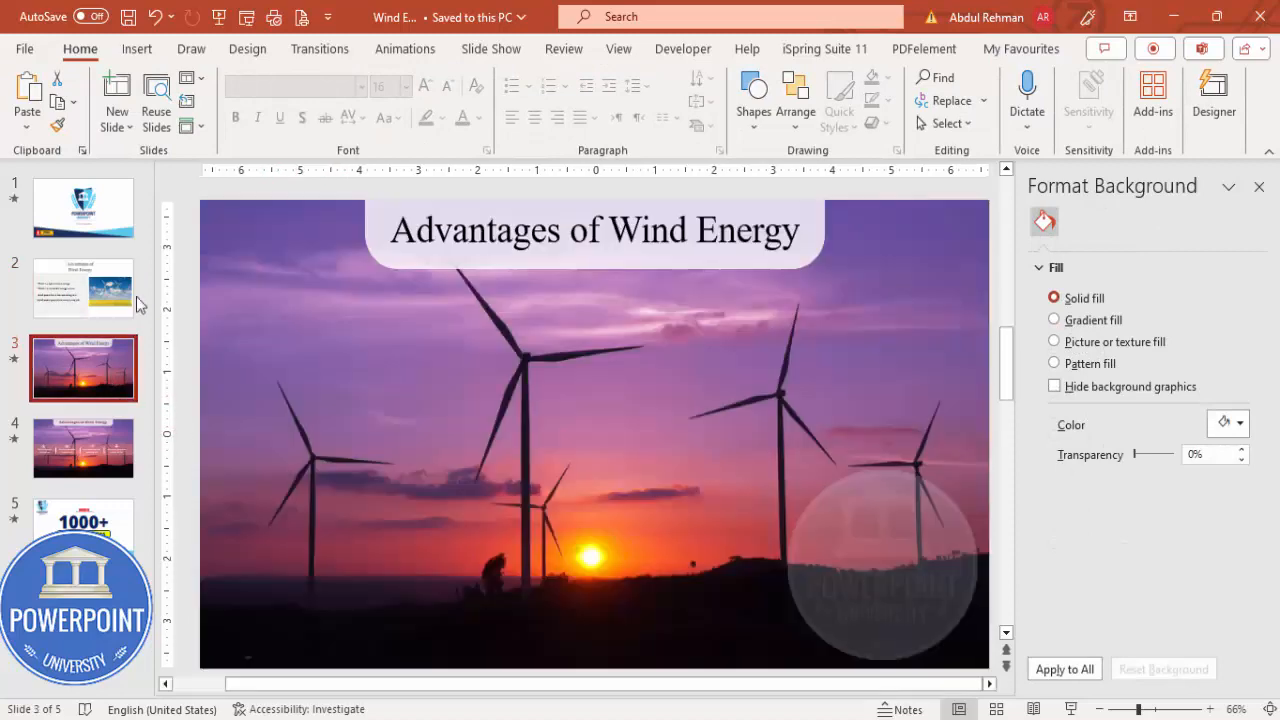
- Add a slide-wide rectangle band with no outline and 50% fill transparency across the middle
{"action": "left_click", "coordinate": [398, 96]}
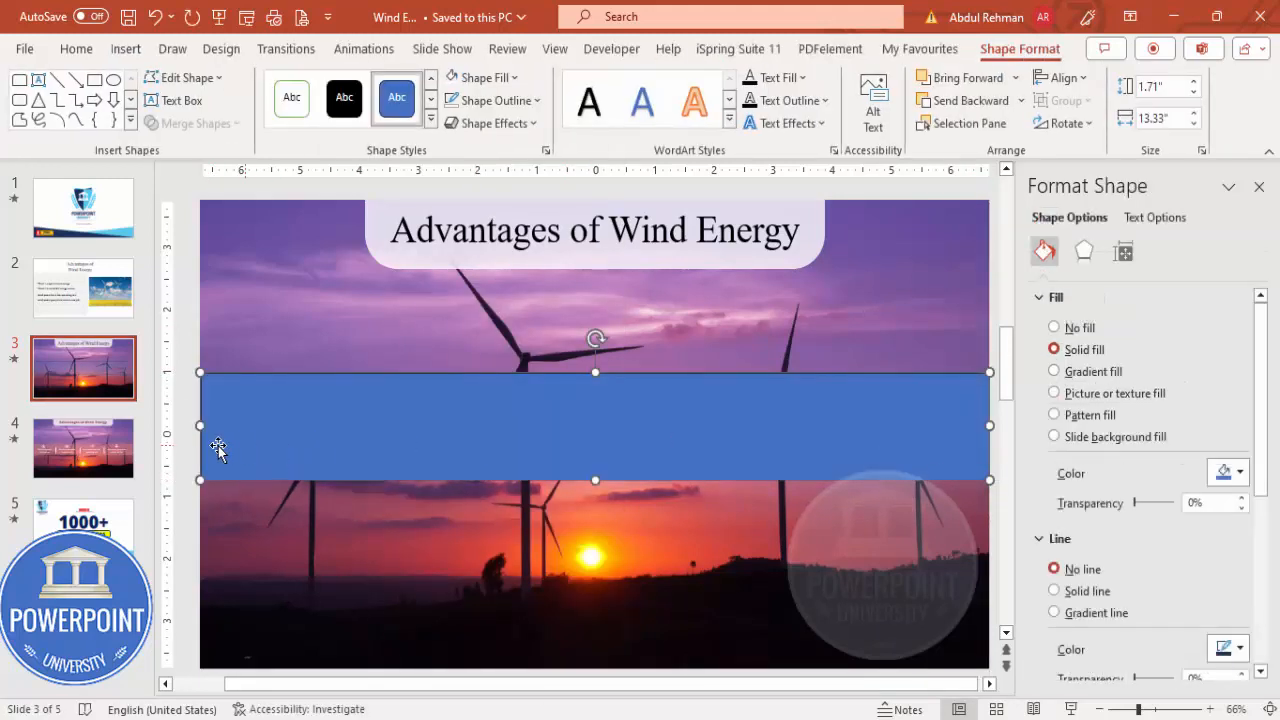
{"action": "left_click", "coordinate": [492, 100]}
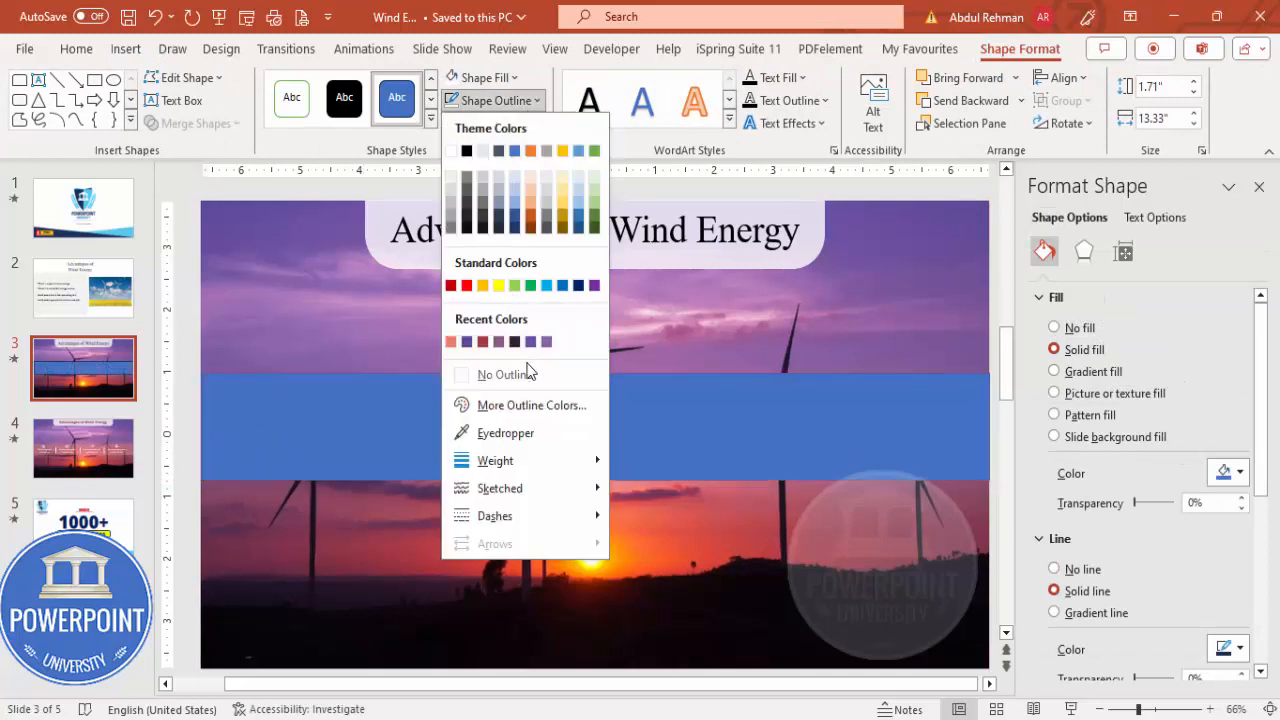
{"action": "left_click", "coordinate": [478, 76]}
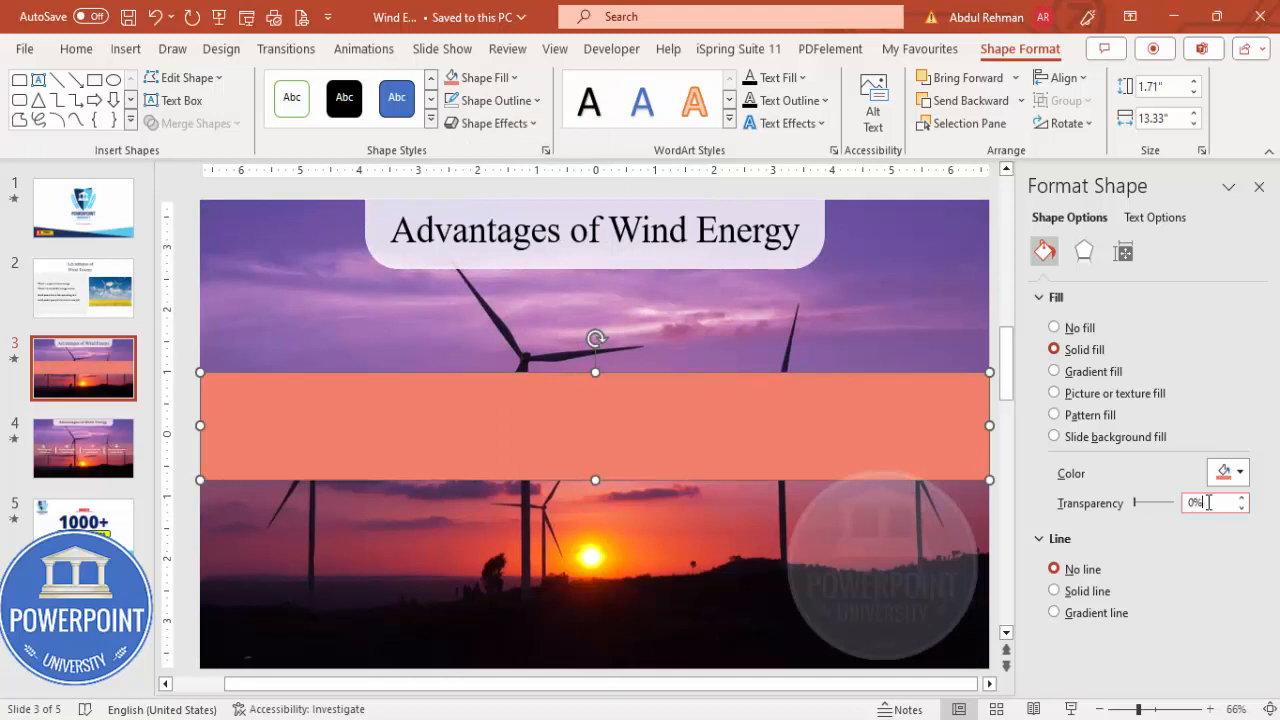
{"action": "left_click_drag", "start_coordinate": [1172, 504], "coordinate": [1150, 504]}
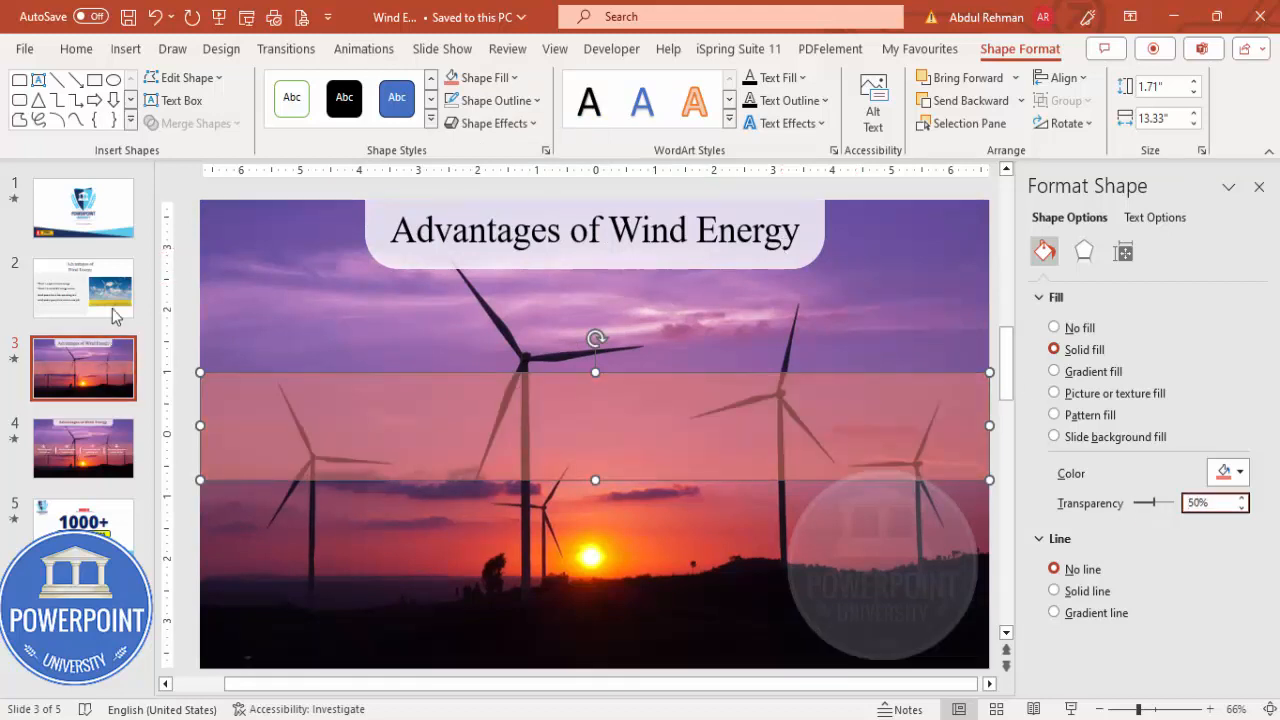
{"action": "left_click", "coordinate": [84, 288]}
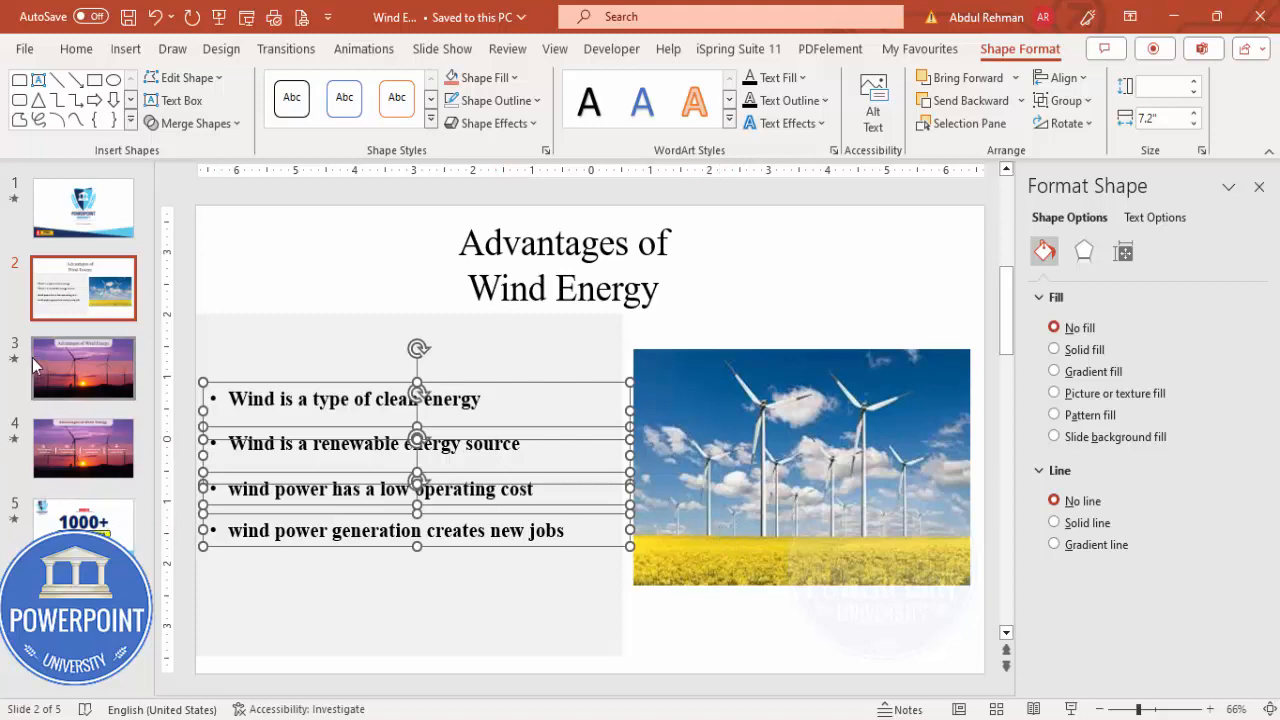
- Center the four advantage lines in white Open Sans Semibold at a smaller size
{"action": "left_click", "coordinate": [84, 368]}
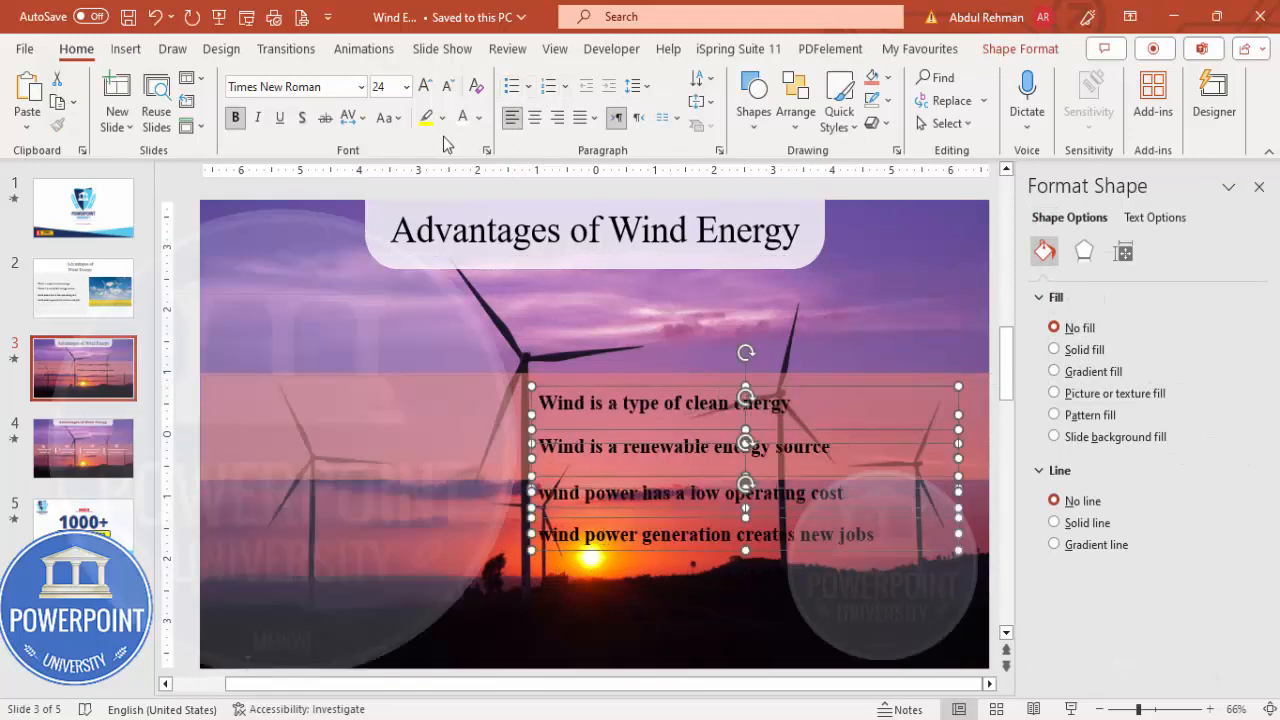
{"action": "left_click", "coordinate": [534, 118]}
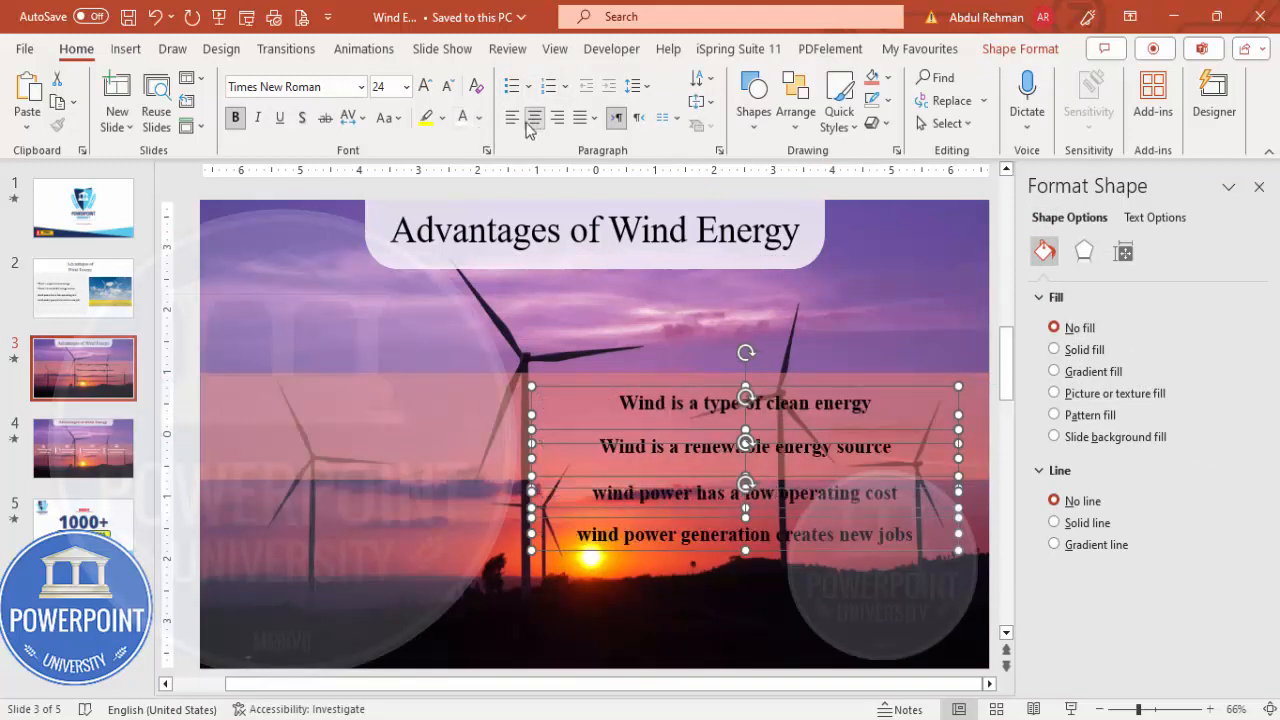
{"action": "left_click", "coordinate": [290, 86]}
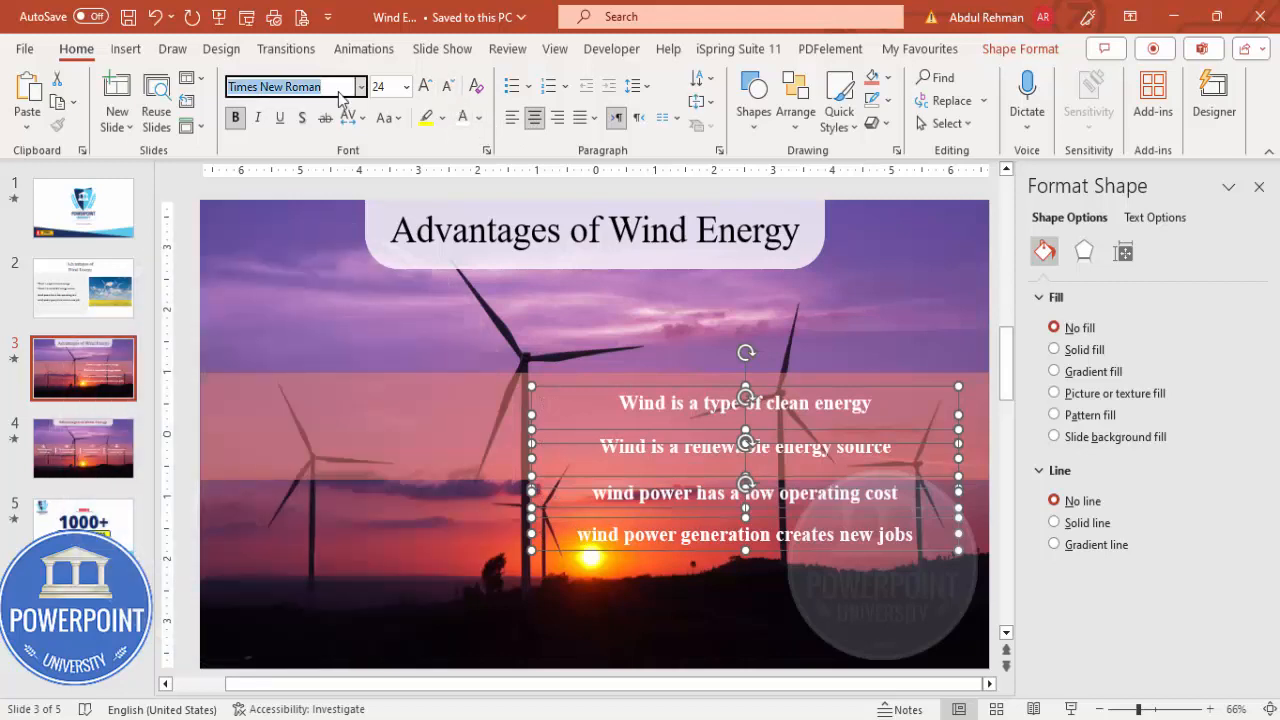
{"action": "type", "text": "Open Sans Semibold"}
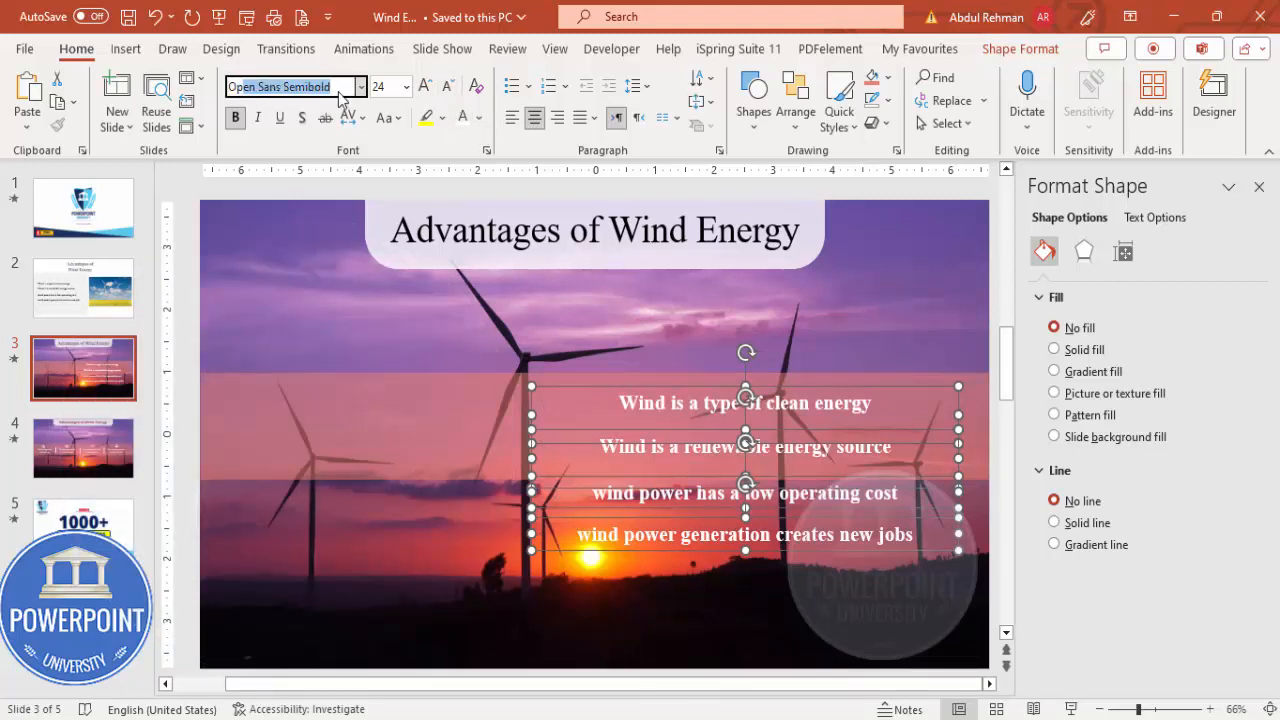
{"action": "left_click", "coordinate": [448, 88]}
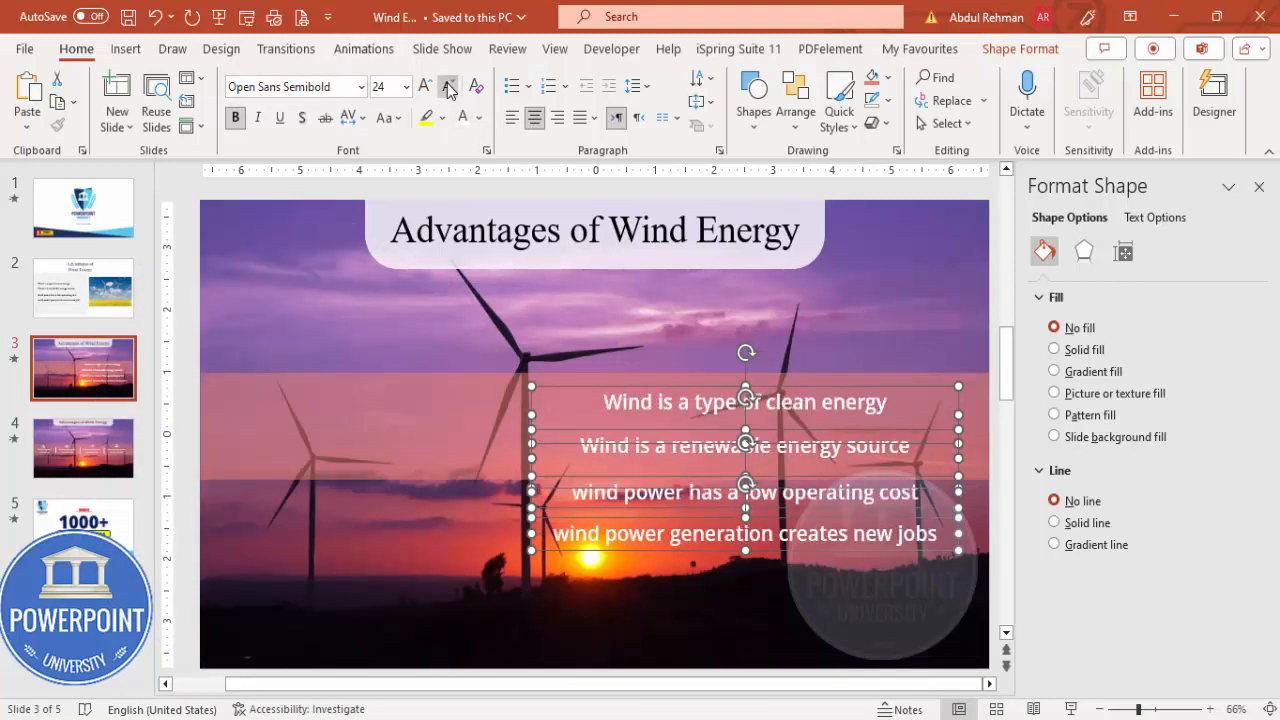
{"action": "left_click", "coordinate": [448, 88]}
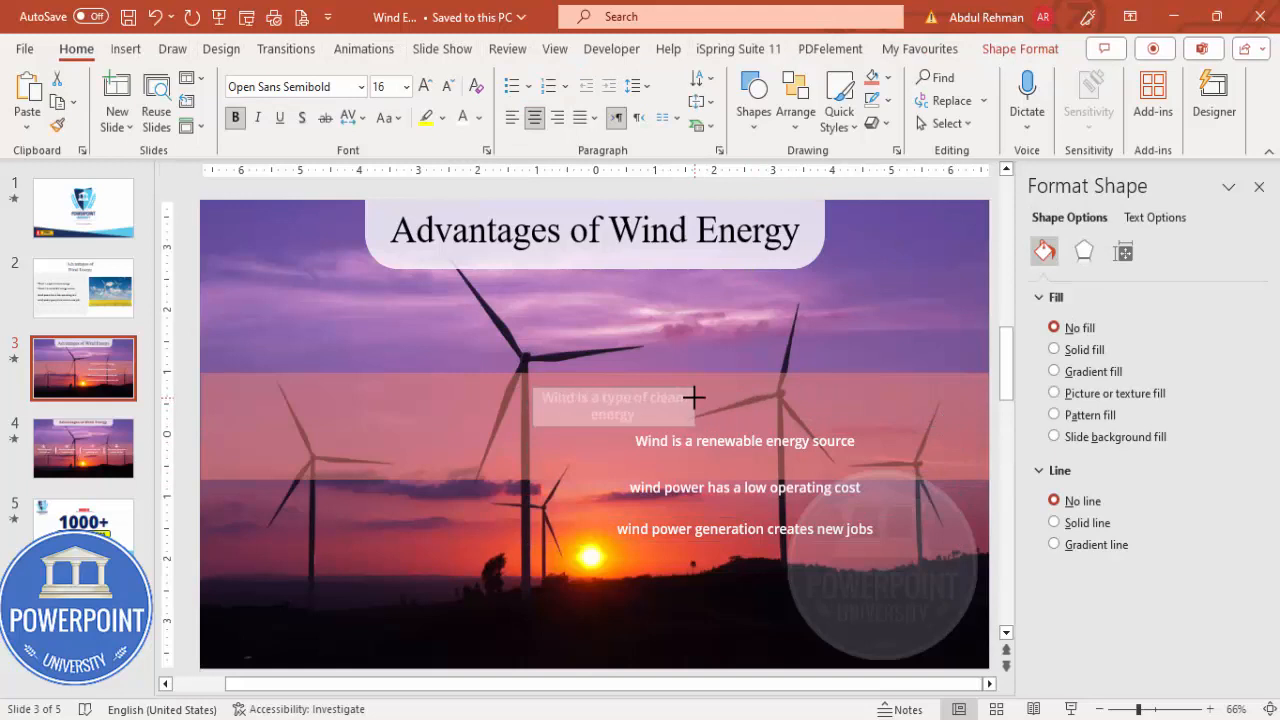
- Move the first advantage to the band's left end and set the renewable-source advantage, wrapped to two lines, beside it
{"action": "left_click_drag", "start_coordinate": [610, 404], "coordinate": [310, 430]}
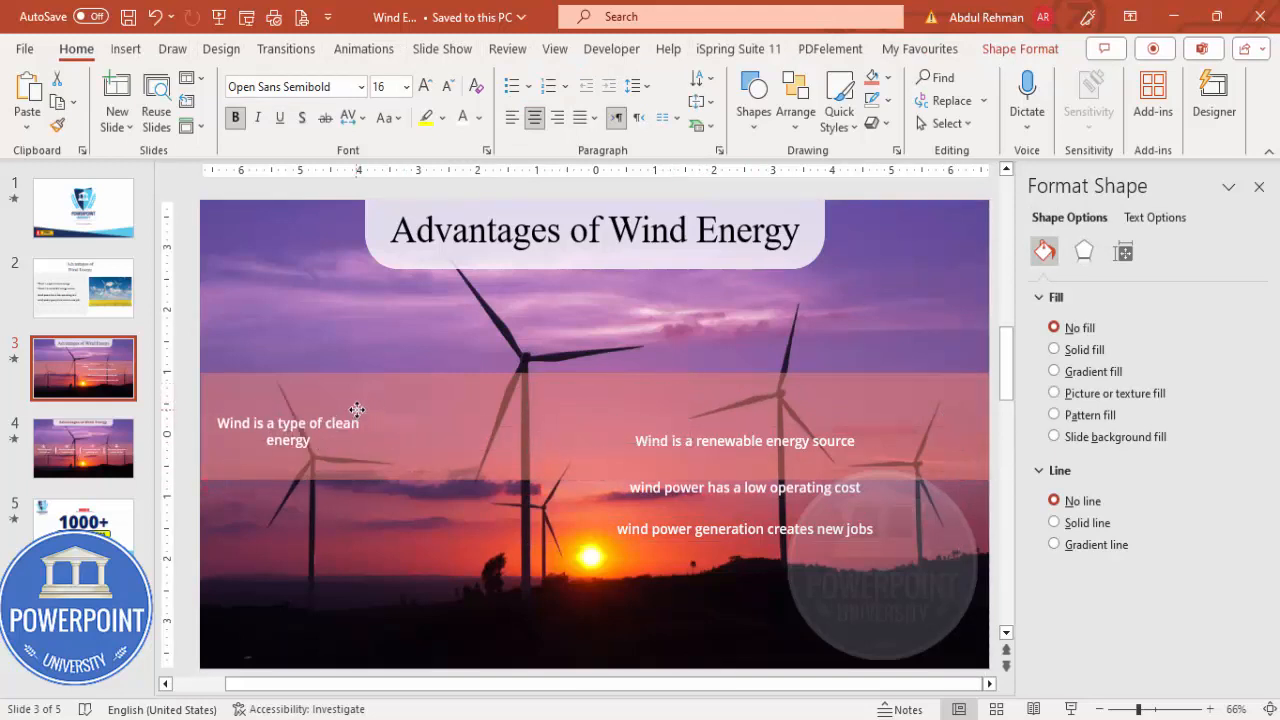
{"action": "left_click", "coordinate": [288, 432]}
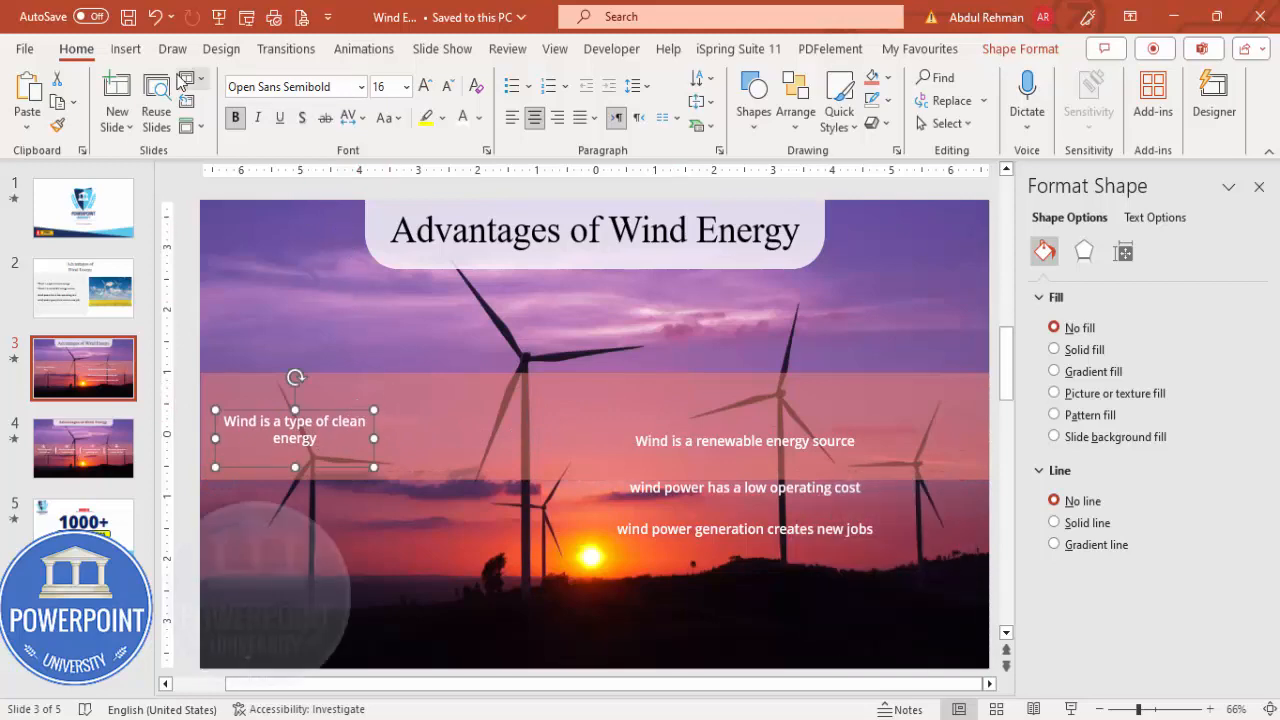
{"action": "left_click", "coordinate": [398, 96]}
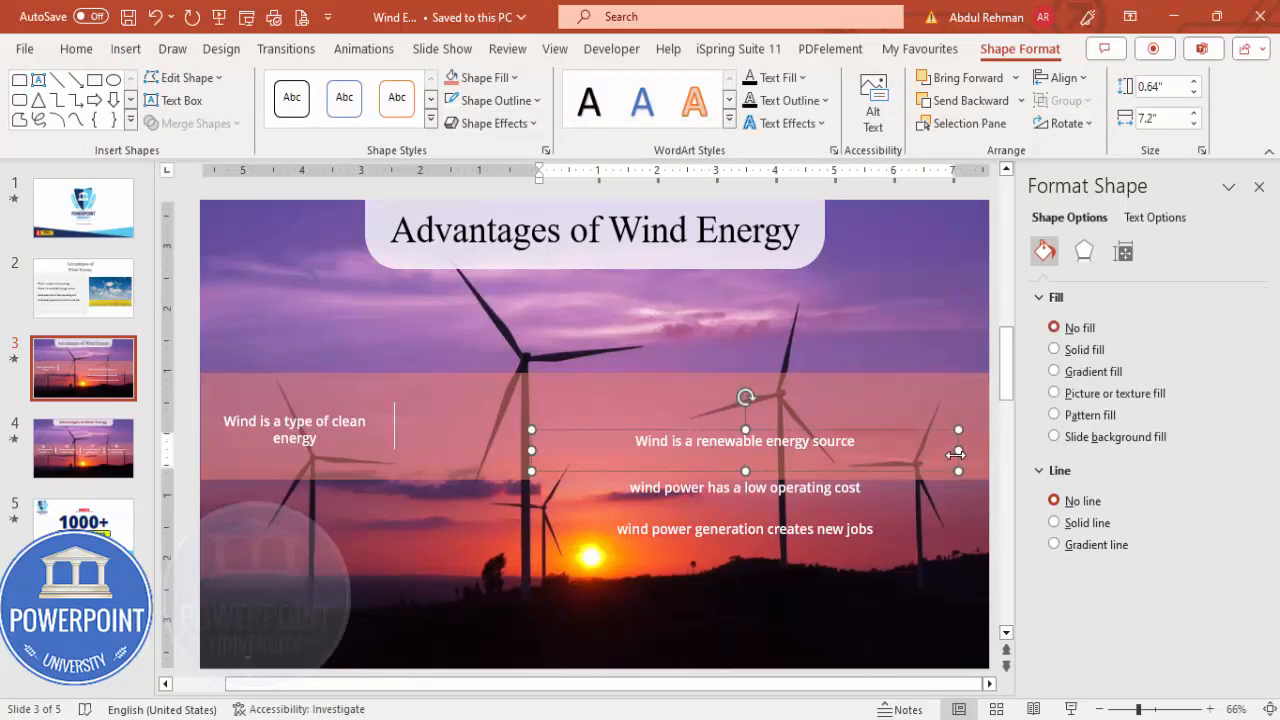
{"action": "left_click_drag", "start_coordinate": [958, 440], "coordinate": [716, 440]}
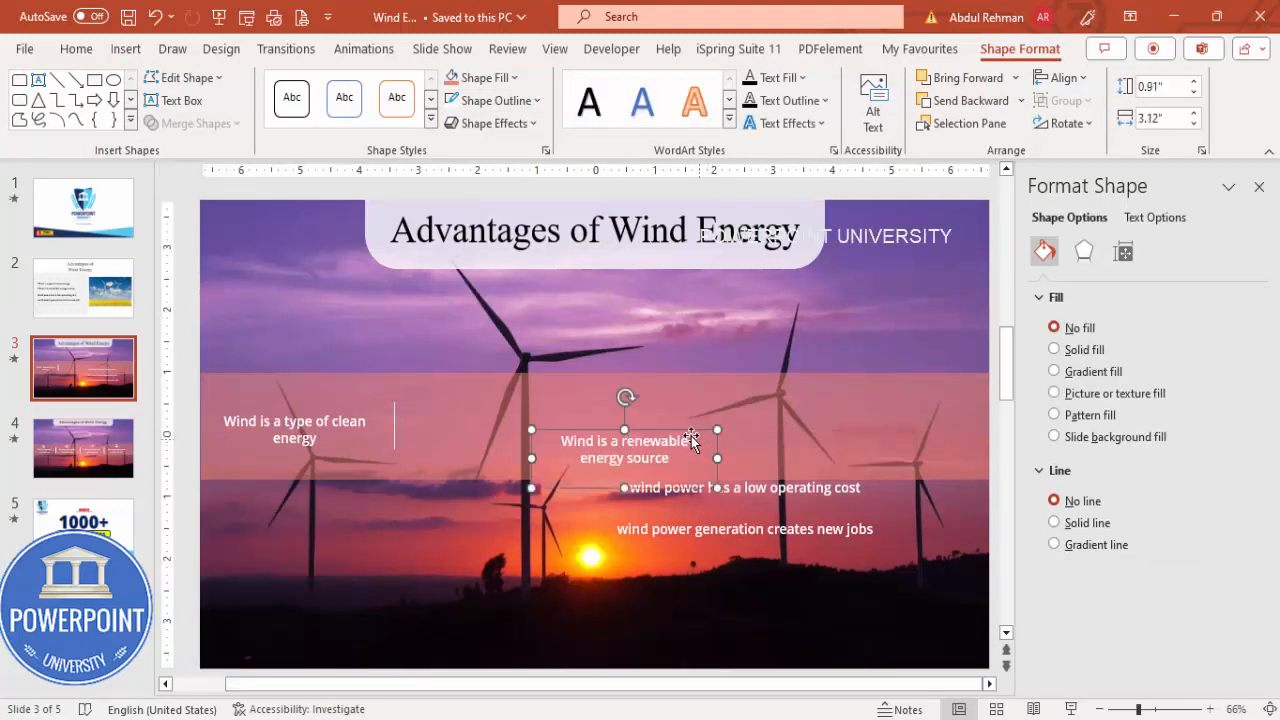
{"action": "left_click_drag", "start_coordinate": [624, 448], "coordinate": [470, 428]}
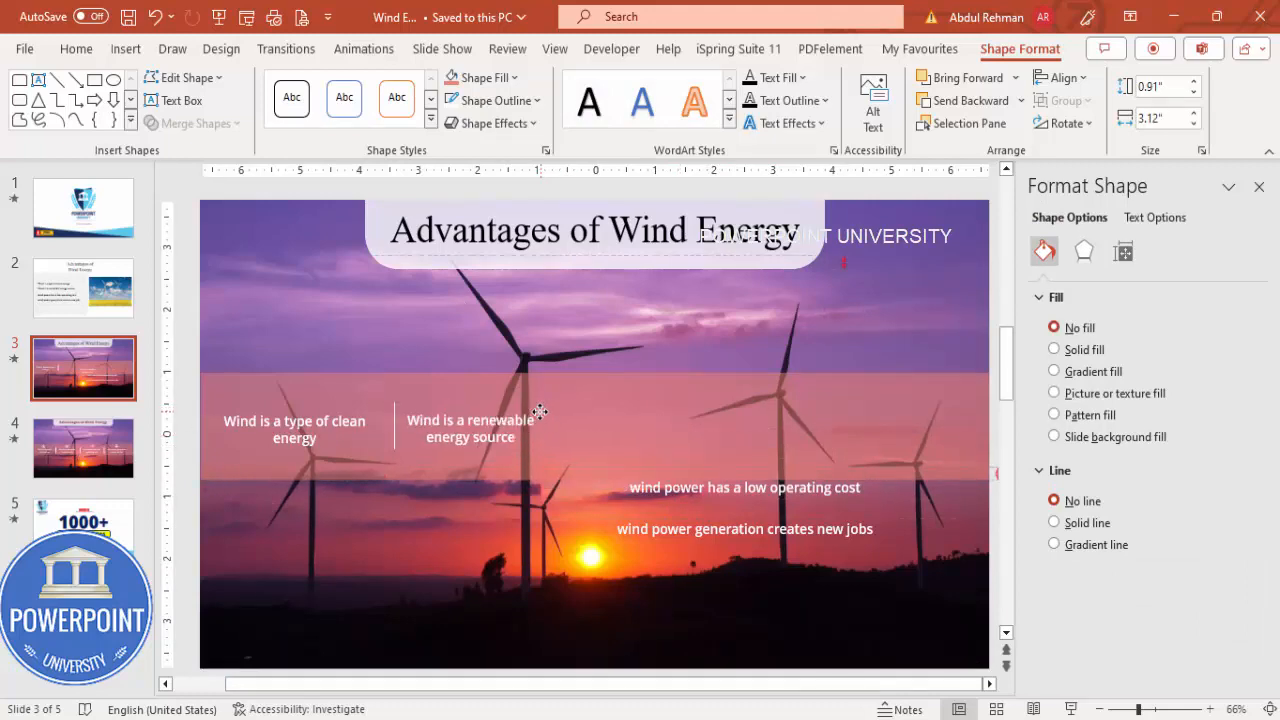
{"action": "left_click", "coordinate": [470, 424]}
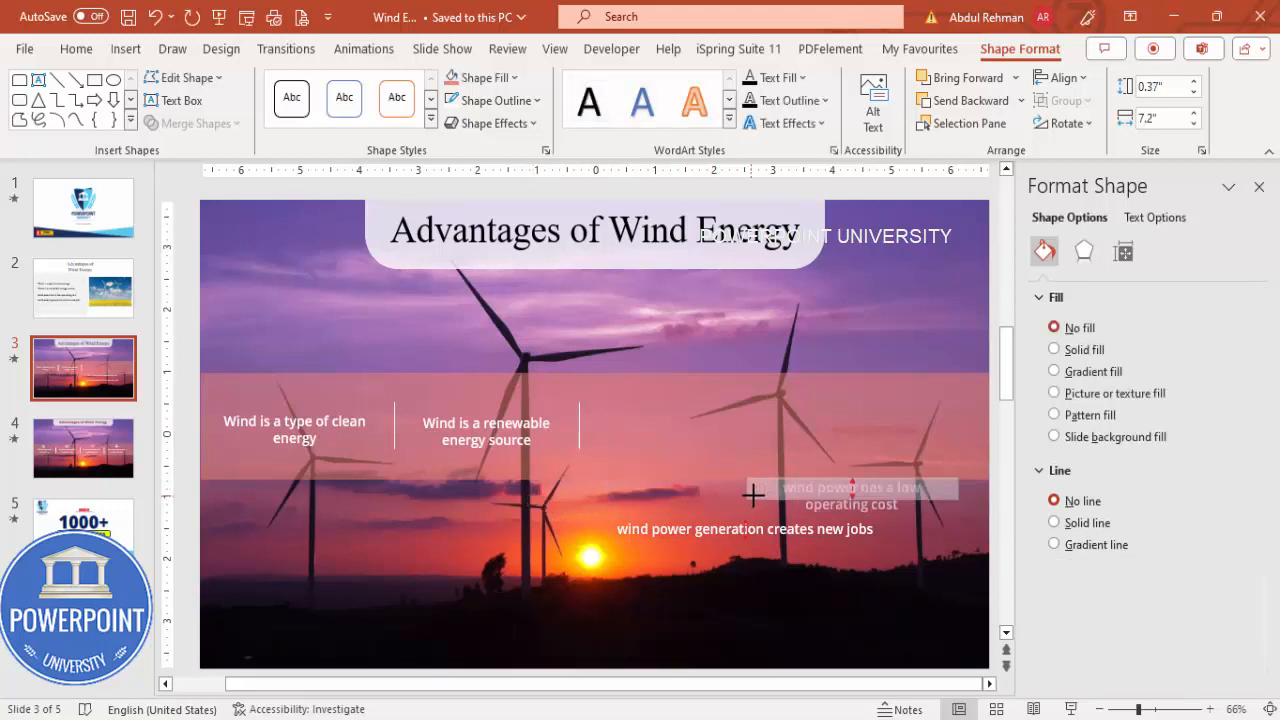
- Place the low-operating-cost and job-creation advantages along the band with thin divider lines
{"action": "left_click_drag", "start_coordinate": [850, 496], "coordinate": [710, 424]}
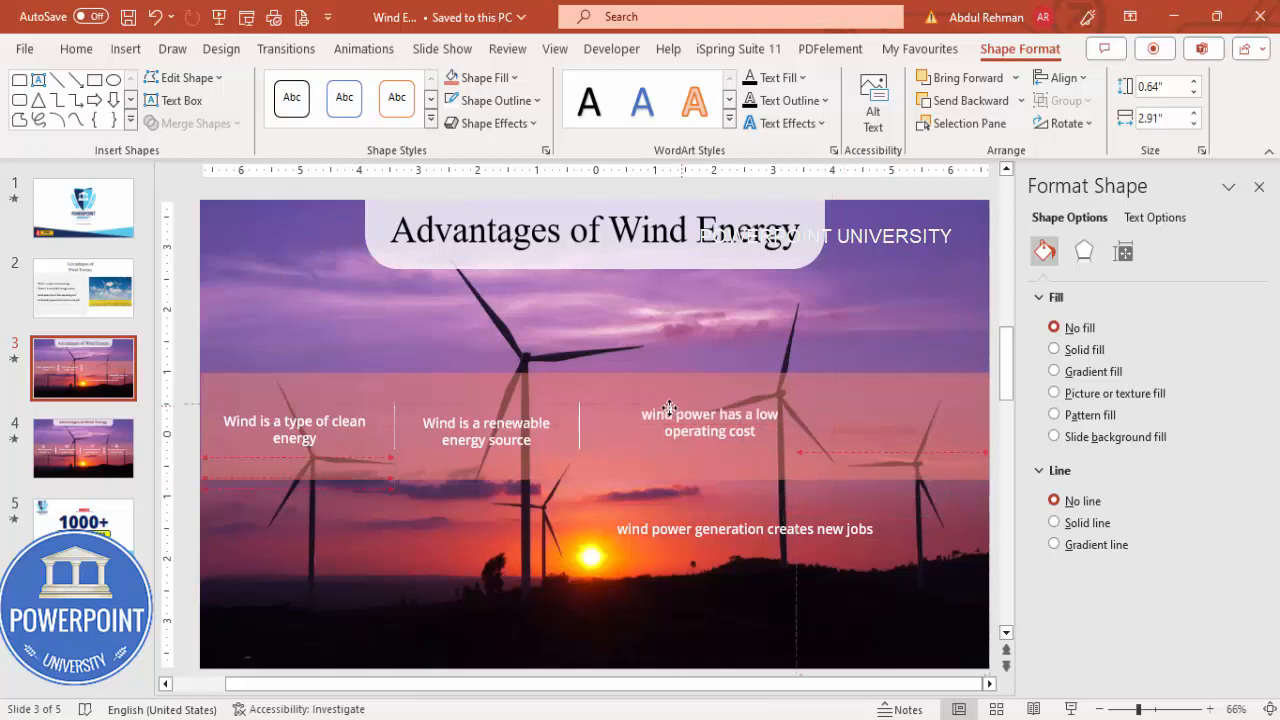
{"action": "left_click", "coordinate": [684, 420]}
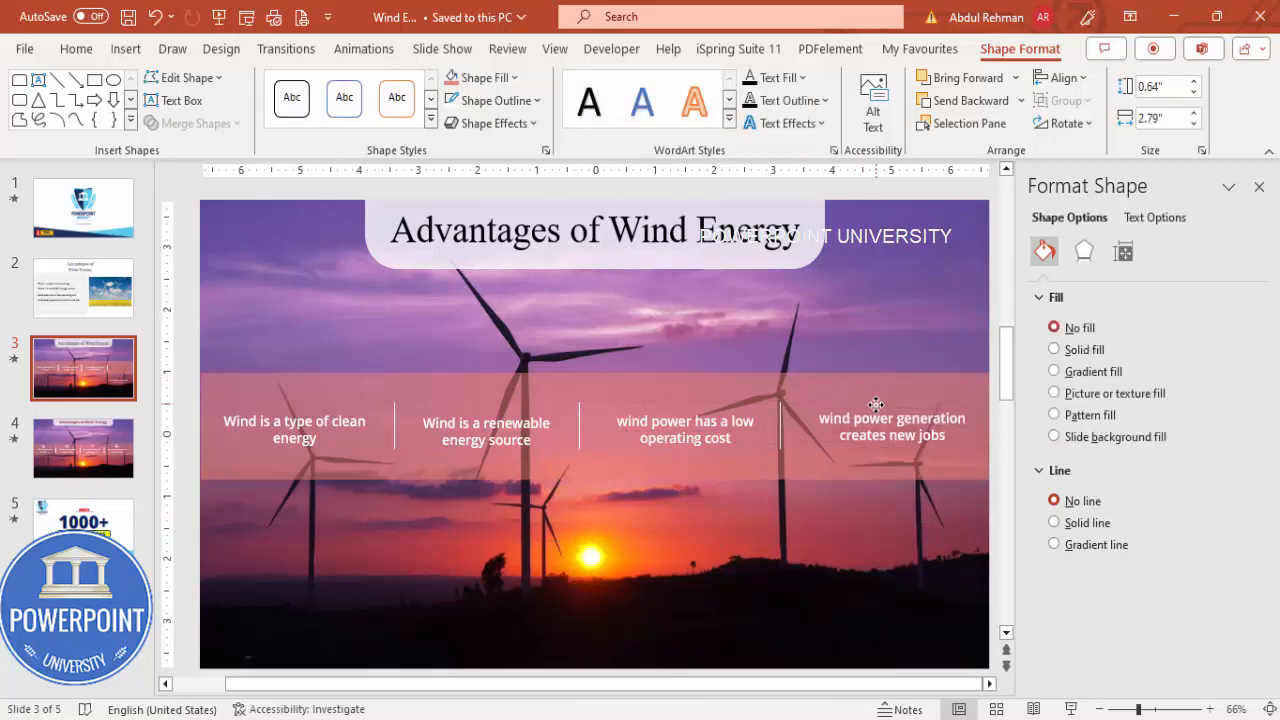
{"action": "left_click", "coordinate": [890, 428]}
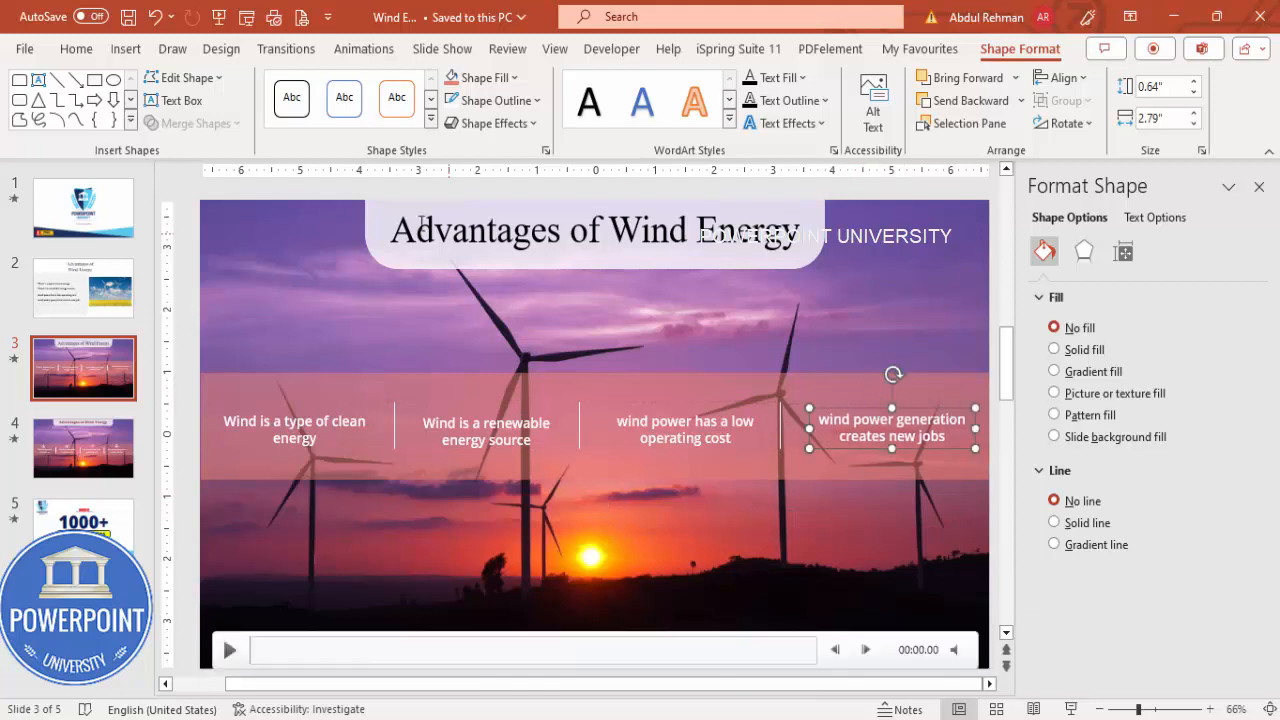
{"action": "left_click", "coordinate": [124, 48]}
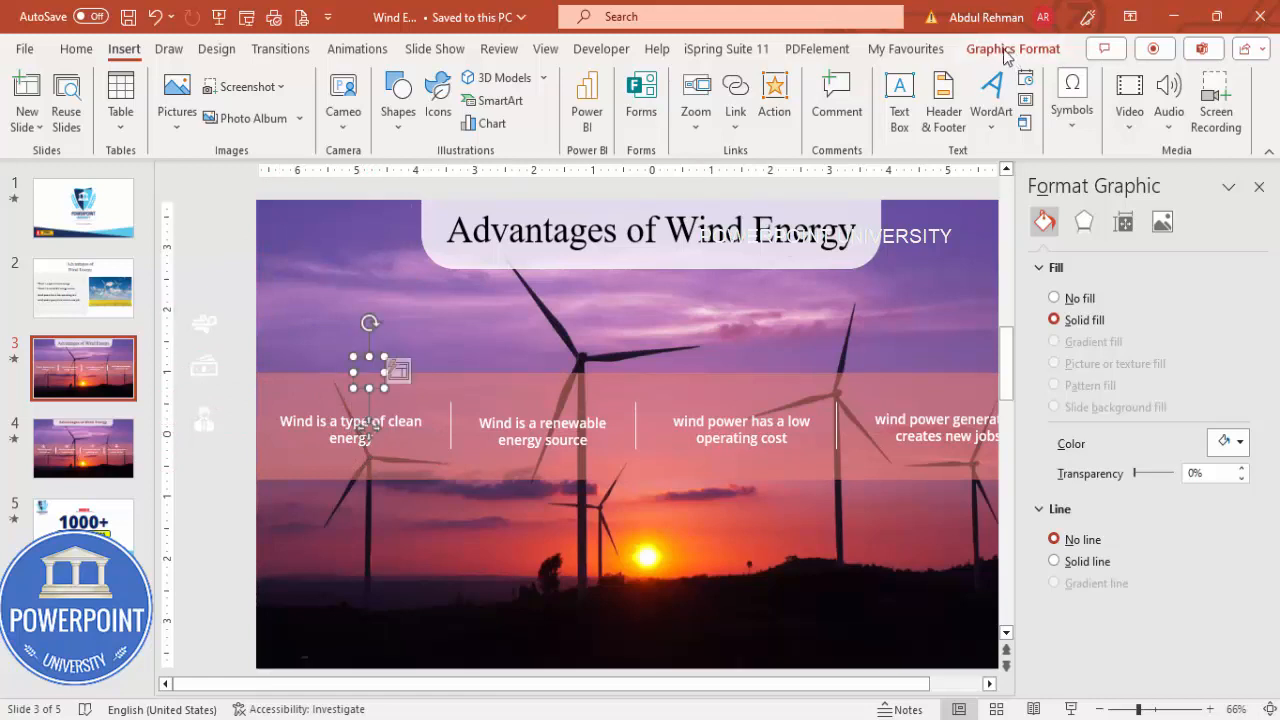
- Insert four matching icons, set them white and position one above each advantage on the band
{"action": "left_click", "coordinate": [766, 100]}
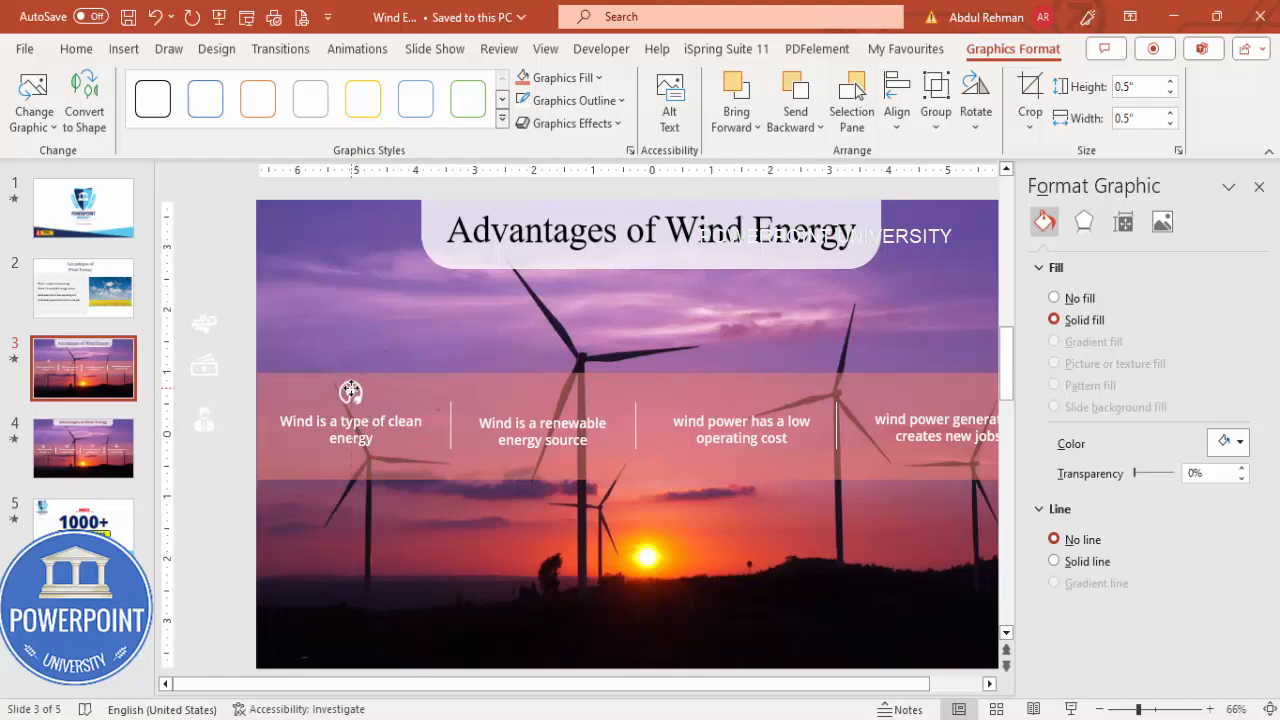
{"action": "left_click", "coordinate": [350, 390]}
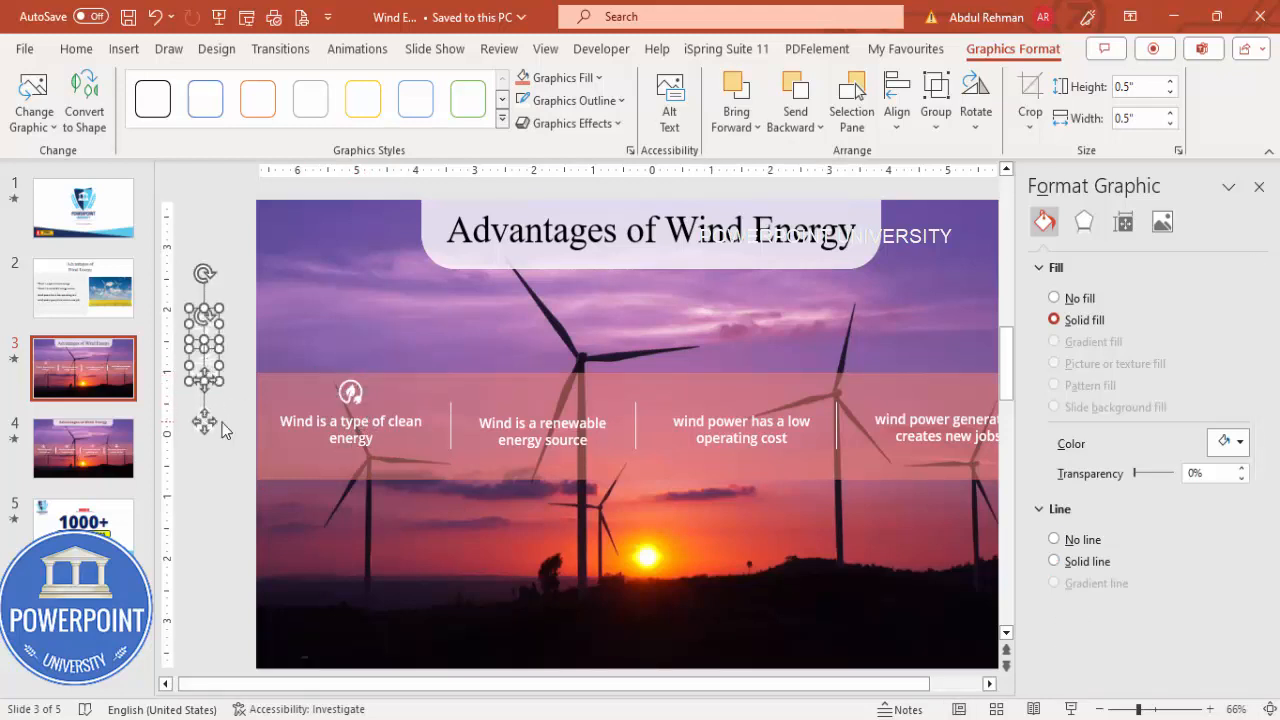
{"action": "left_click", "coordinate": [1052, 560]}
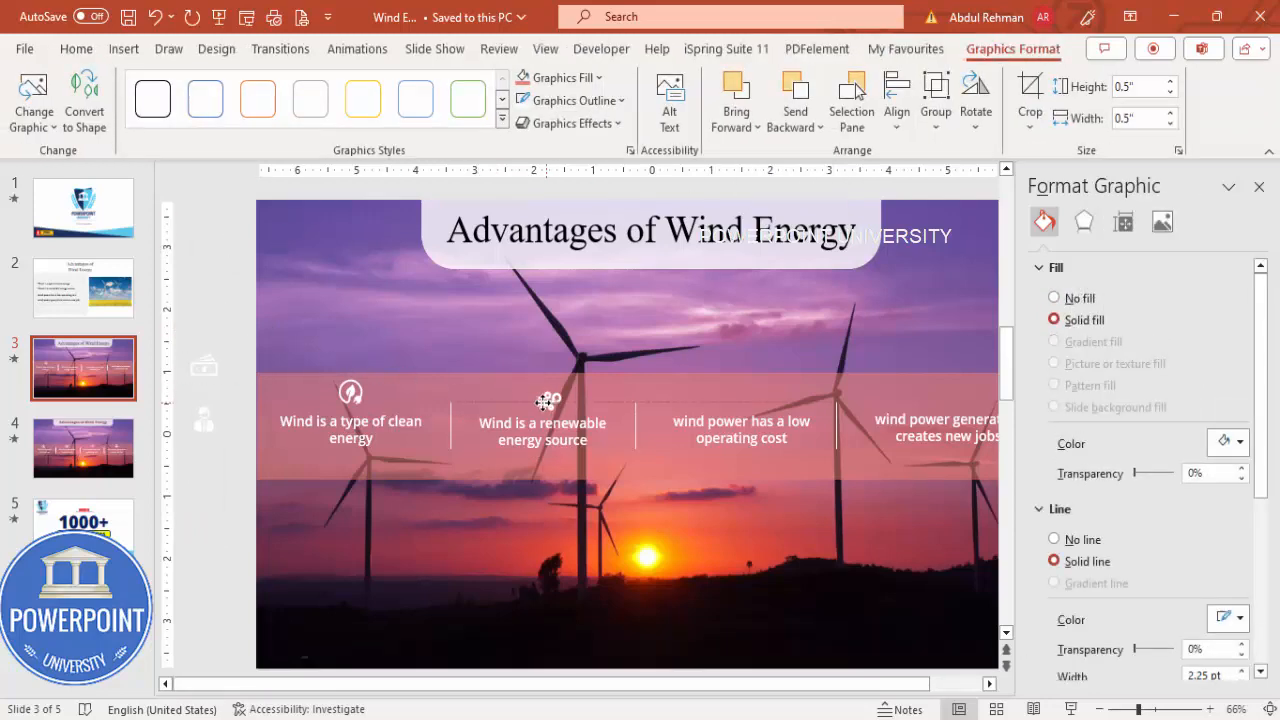
{"action": "left_click", "coordinate": [1052, 540]}
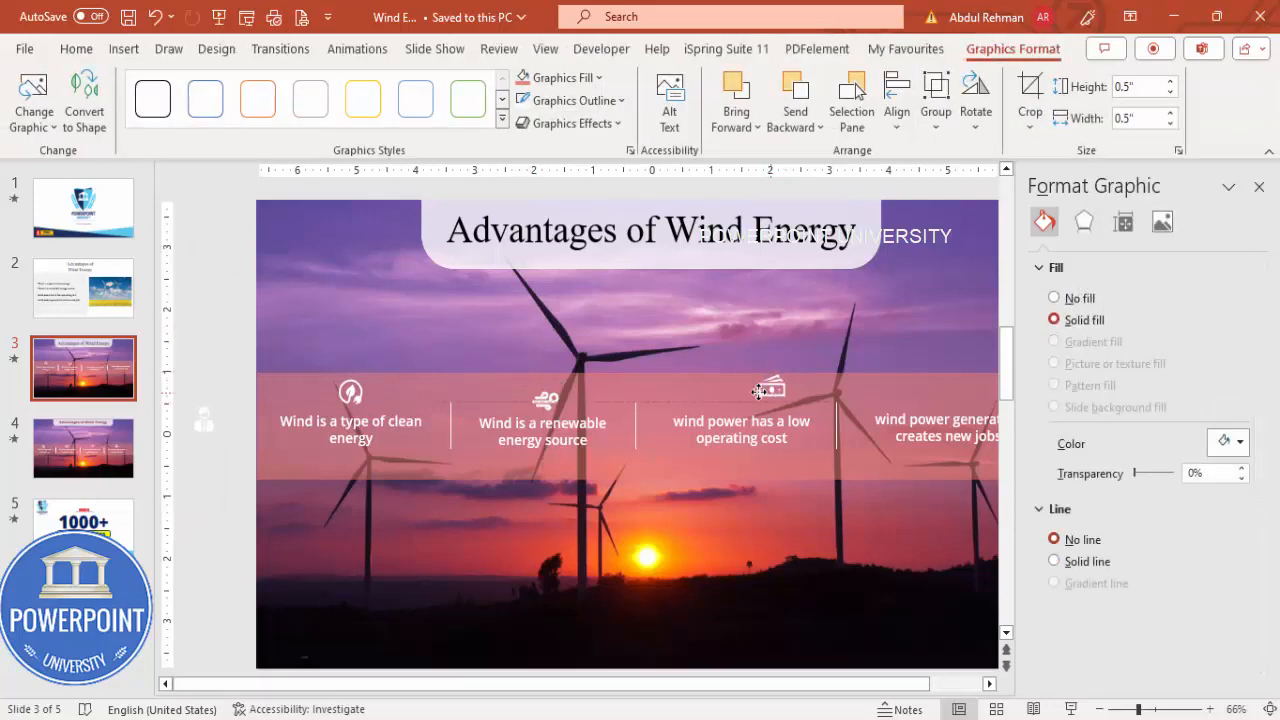
{"action": "left_click", "coordinate": [744, 390]}
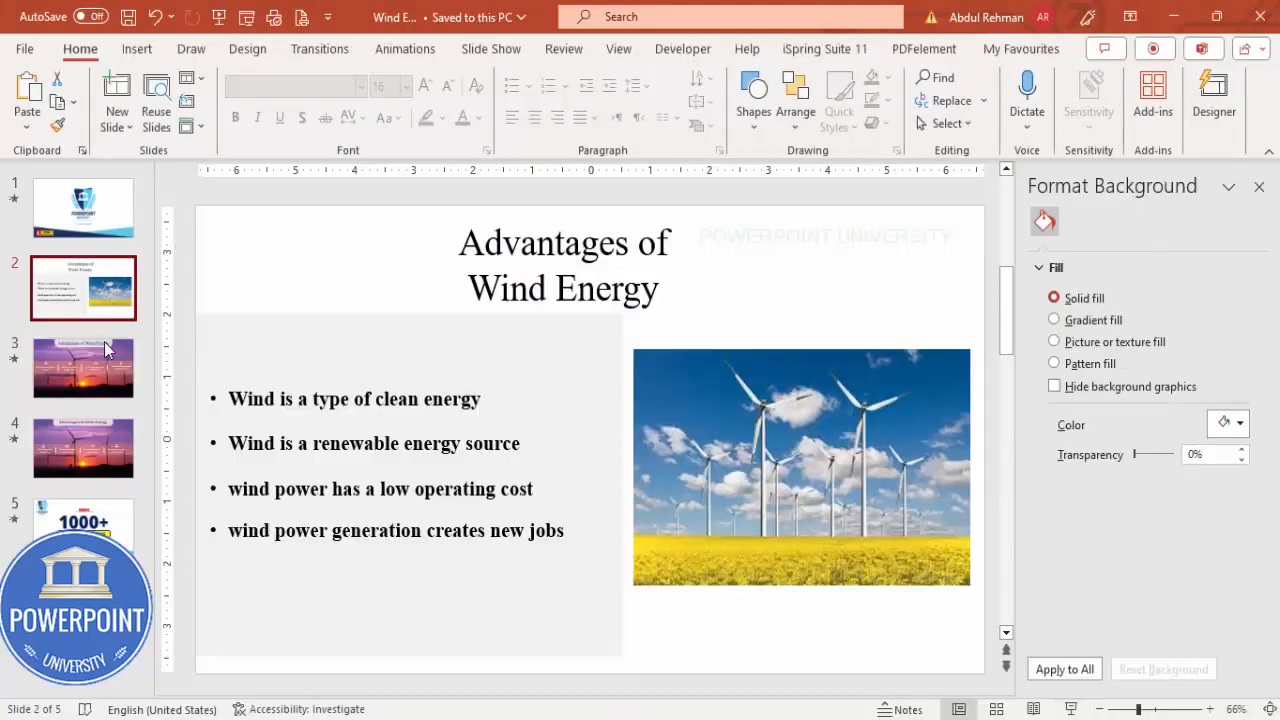
{"action": "left_click", "coordinate": [84, 368]}
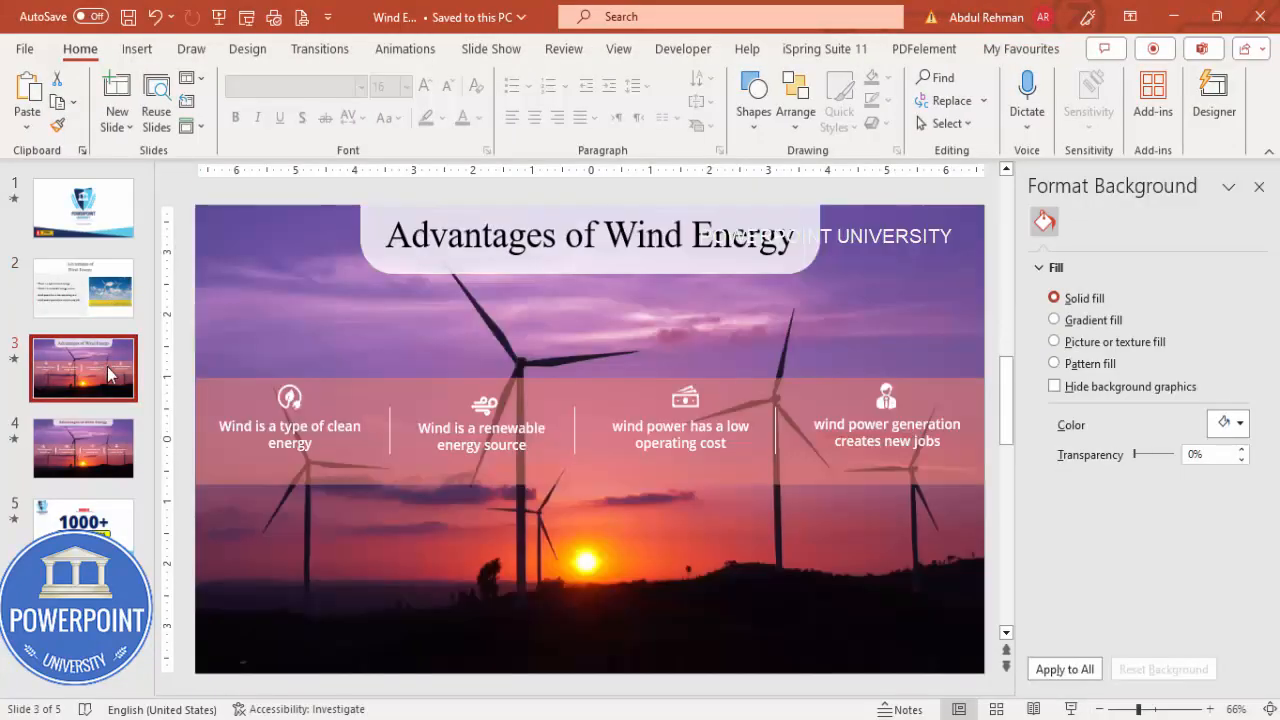